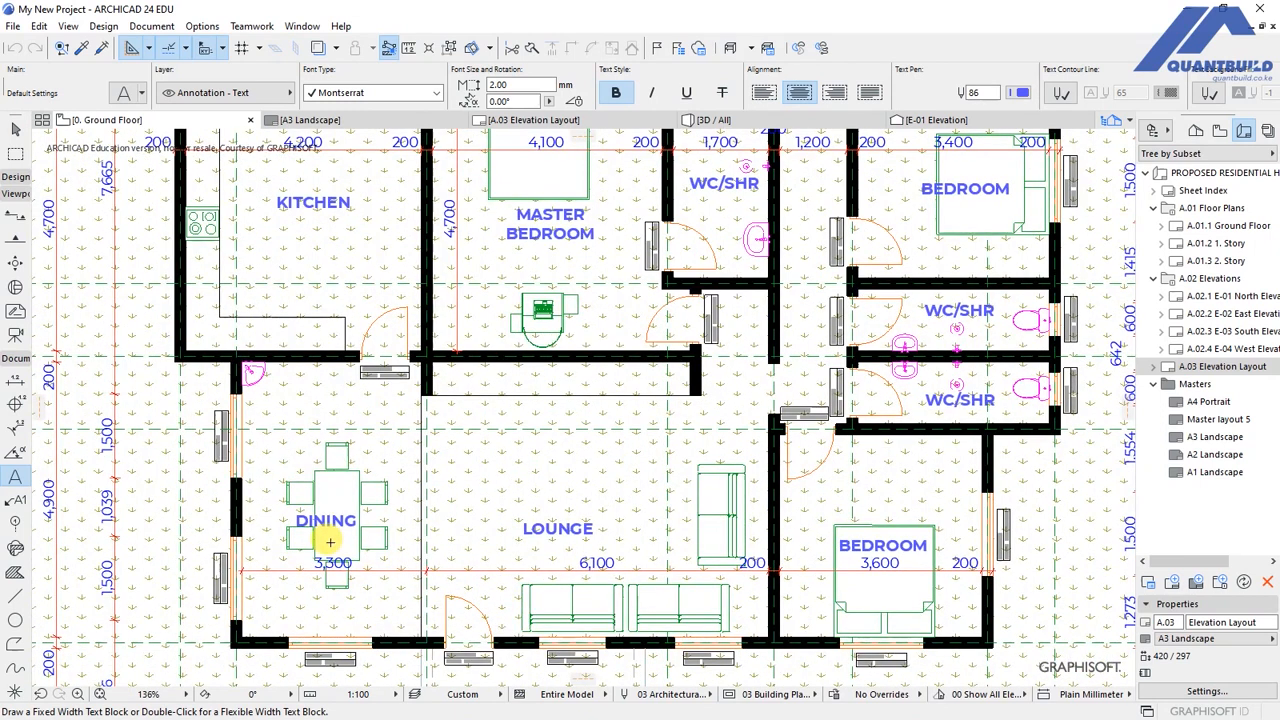
{"action": "mouse_move", "coordinate": [876, 612]}
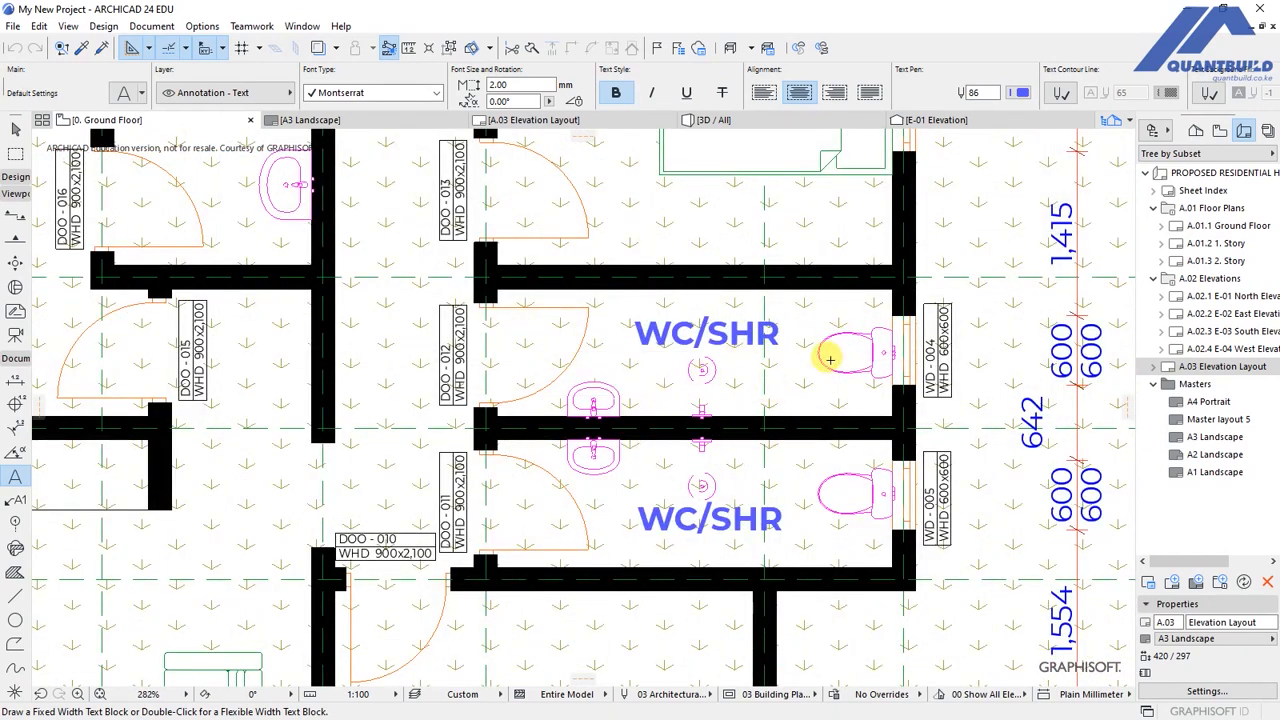
{"action": "mouse_move", "coordinate": [704, 410]}
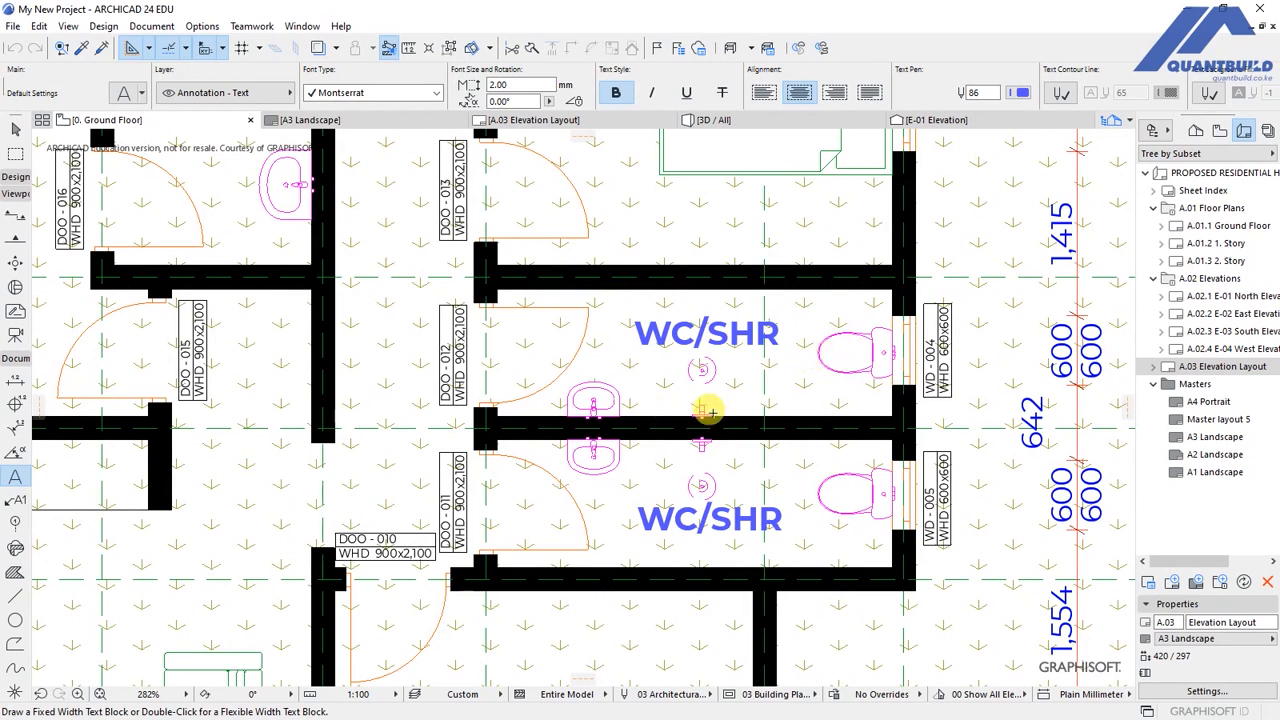
{"action": "mouse_move", "coordinate": [780, 488]}
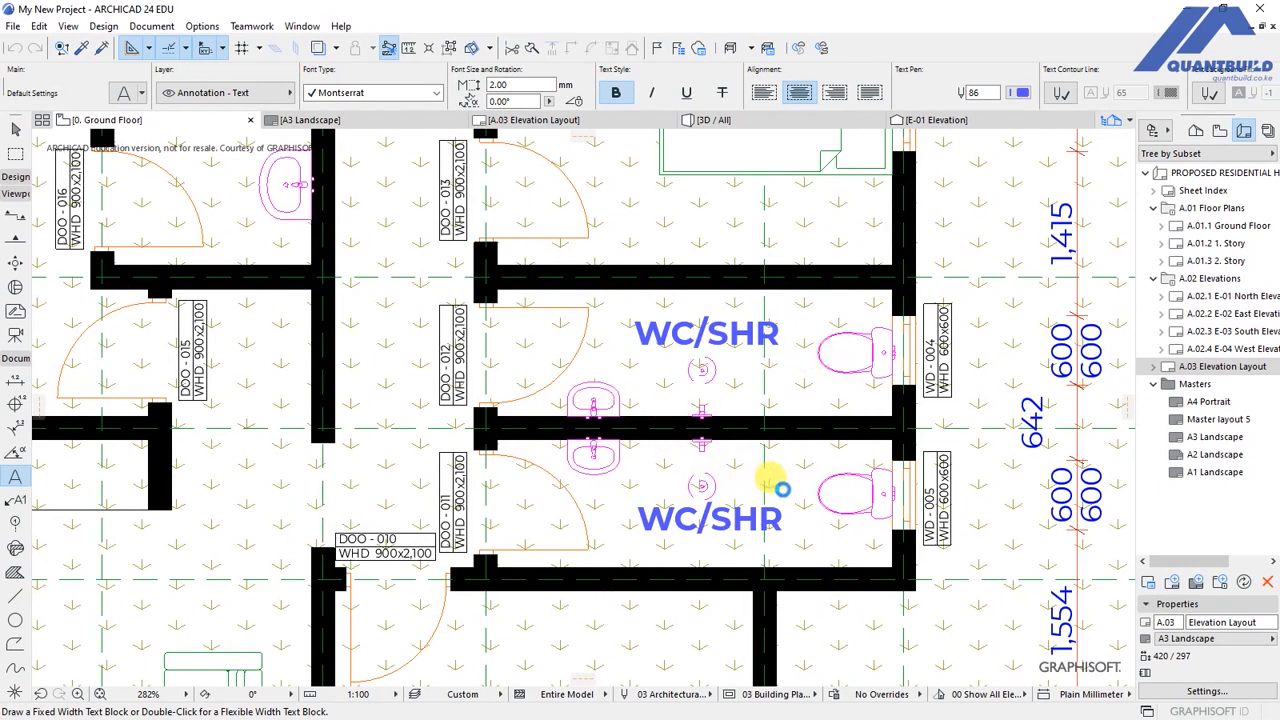
Bring up the IES-05 Object Inventory schedule at 100% zoom showing every furniture row and column.
{"action": "scroll", "scroll_direction": "down", "scroll_amount": 3}
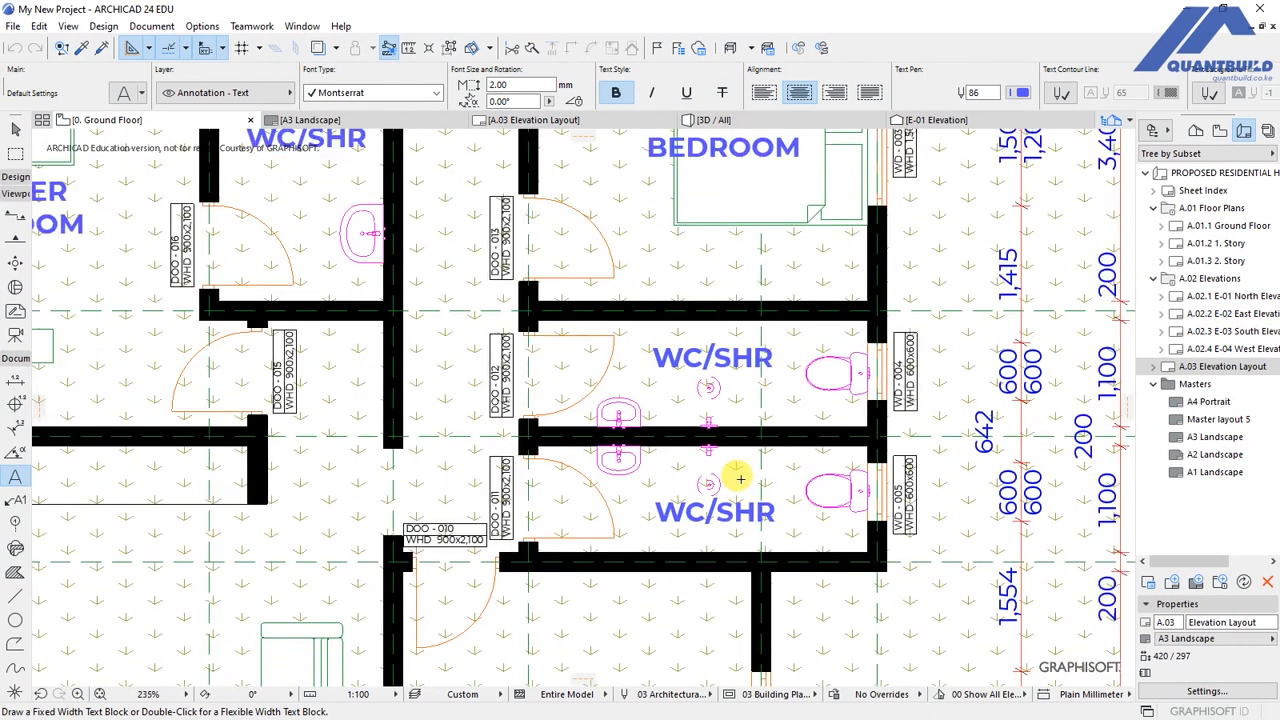
{"action": "scroll", "scroll_direction": "down", "scroll_amount": 3}
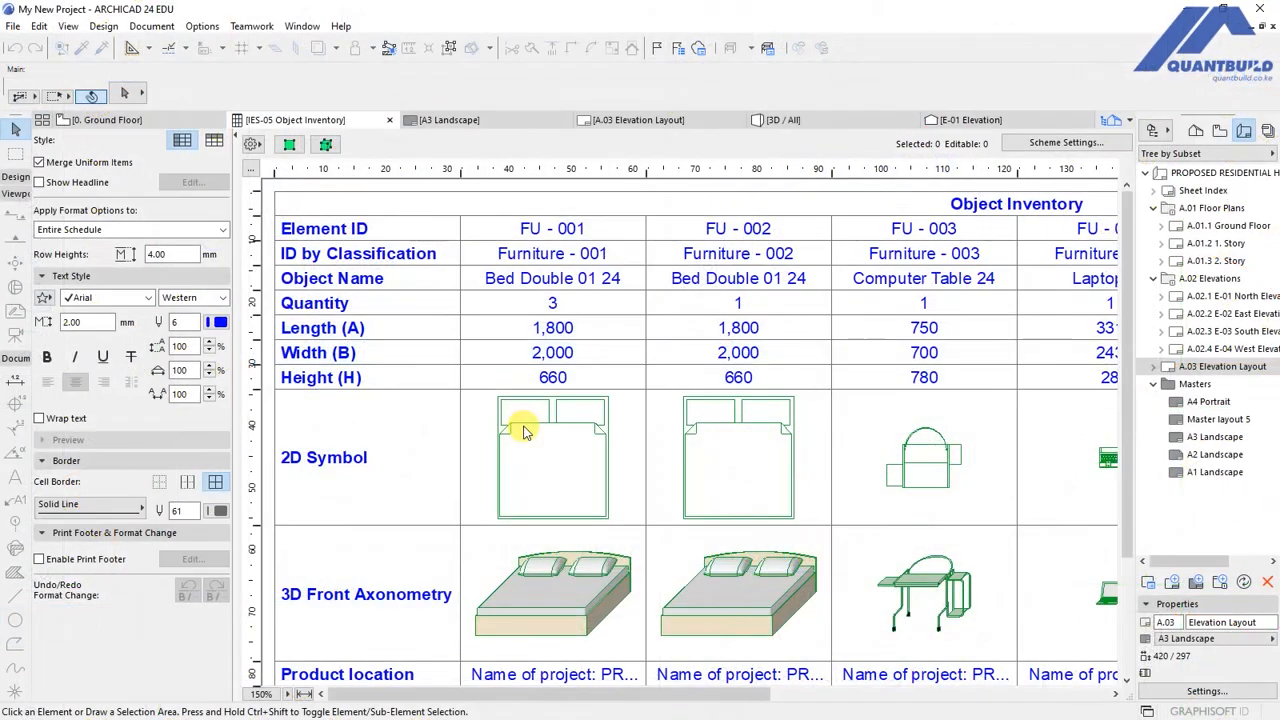
{"action": "mouse_move", "coordinate": [500, 414]}
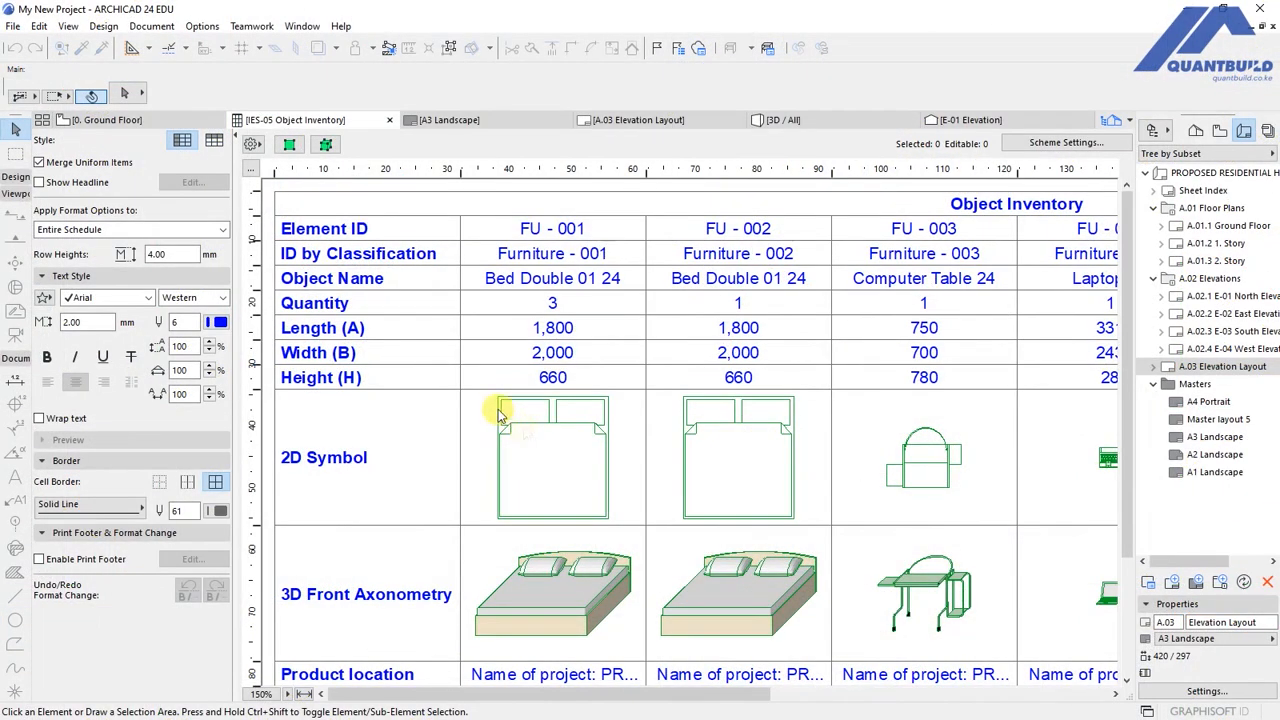
{"action": "mouse_move", "coordinate": [428, 428]}
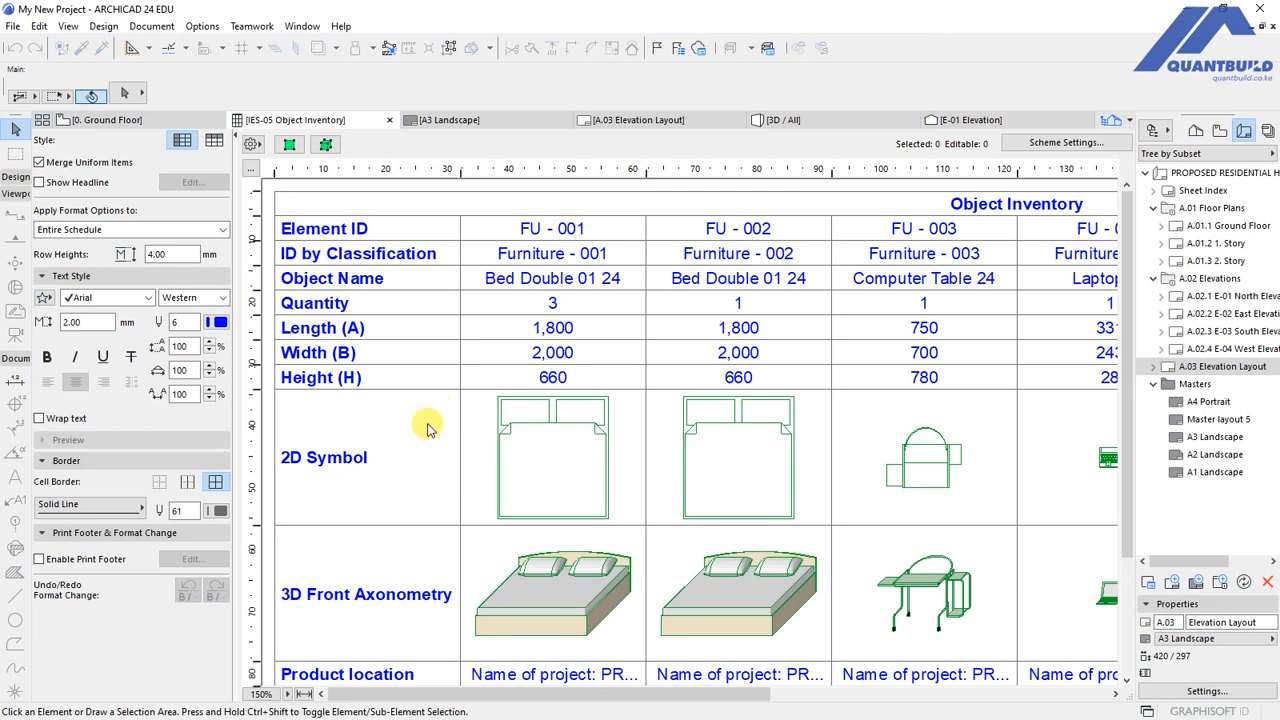
{"action": "mouse_move", "coordinate": [444, 438]}
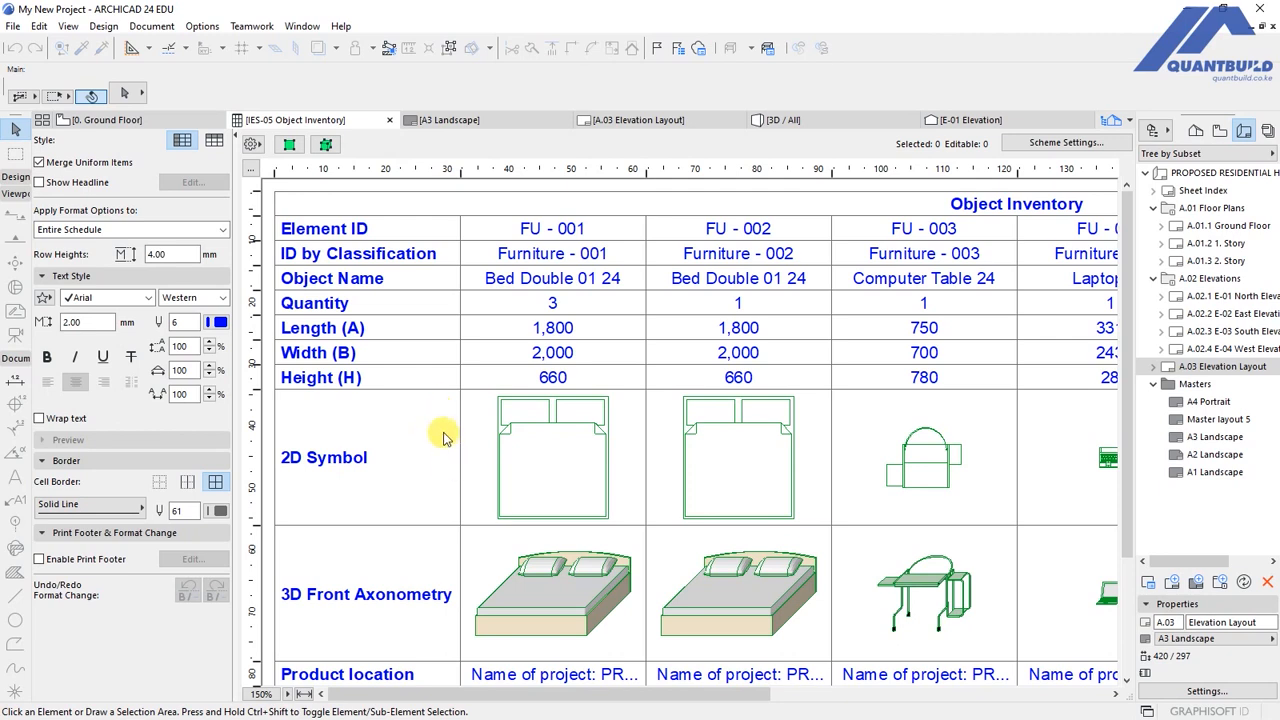
{"action": "scroll", "scroll_direction": "down", "scroll_amount": 3}
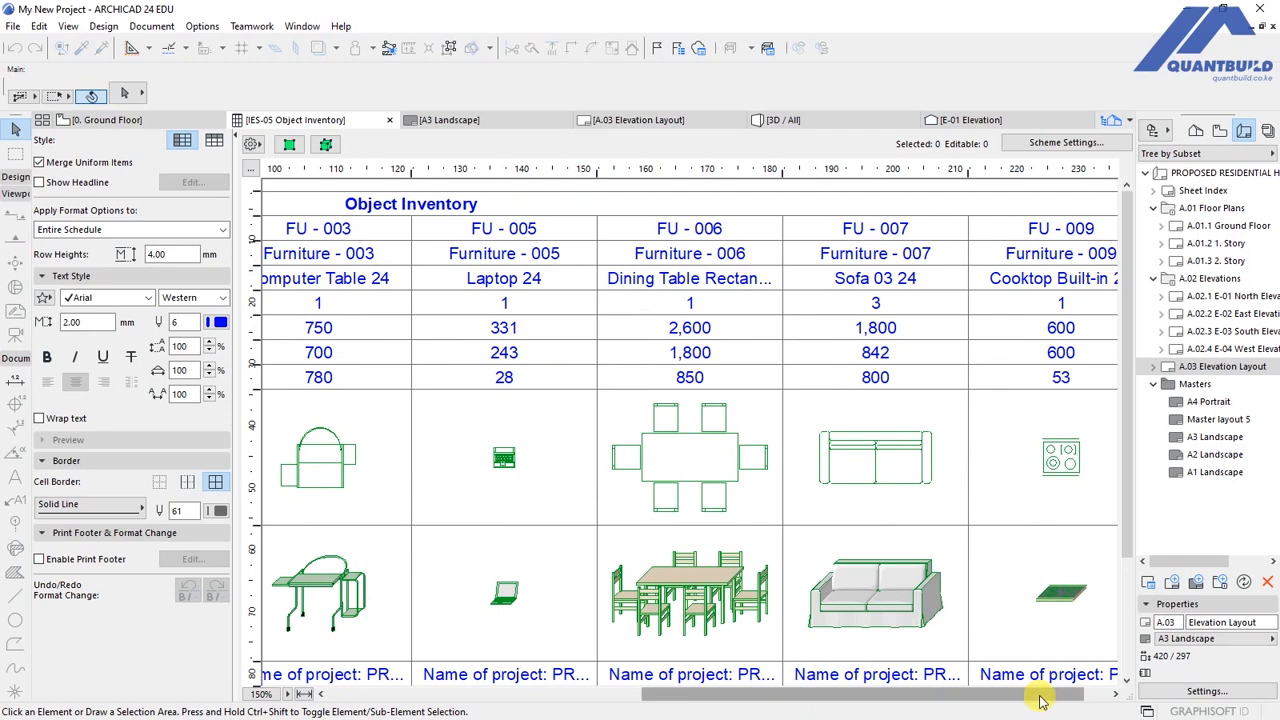
{"action": "scroll", "scroll_direction": "down", "scroll_amount": 3}
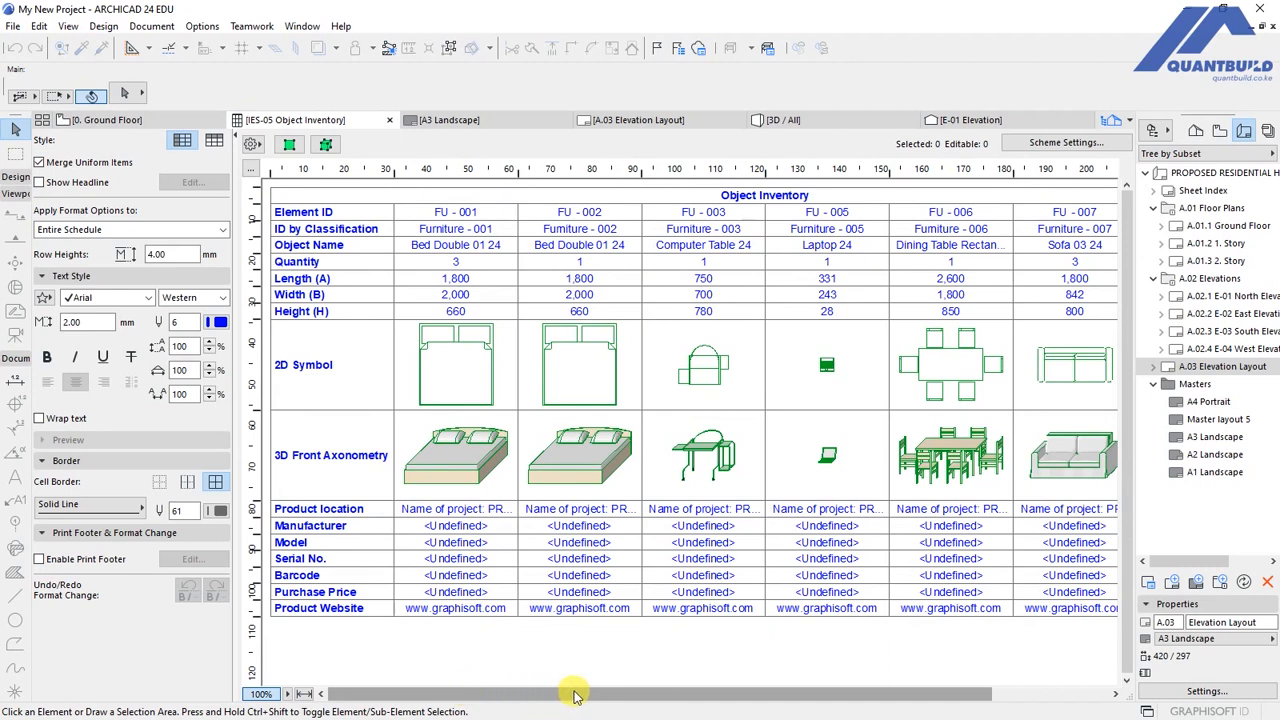
{"action": "left_click_drag", "start_coordinate": [576, 692], "coordinate": [776, 692]}
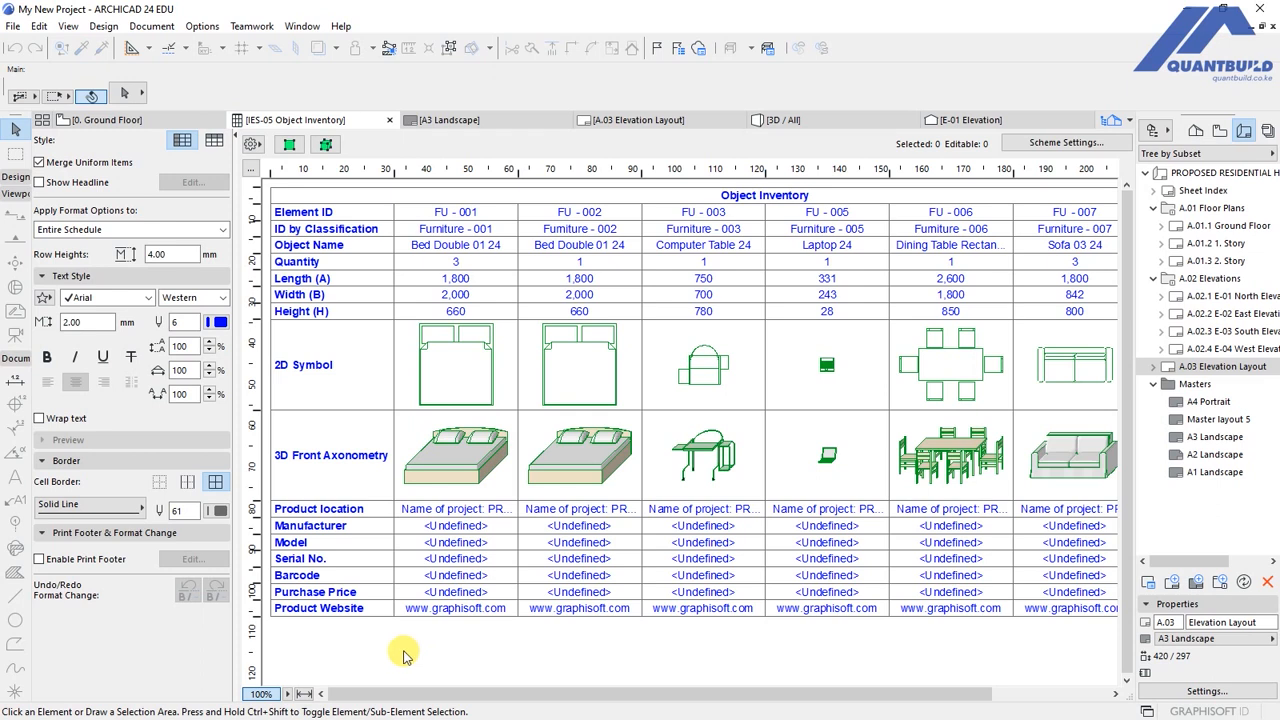
{"action": "mouse_move", "coordinate": [376, 530]}
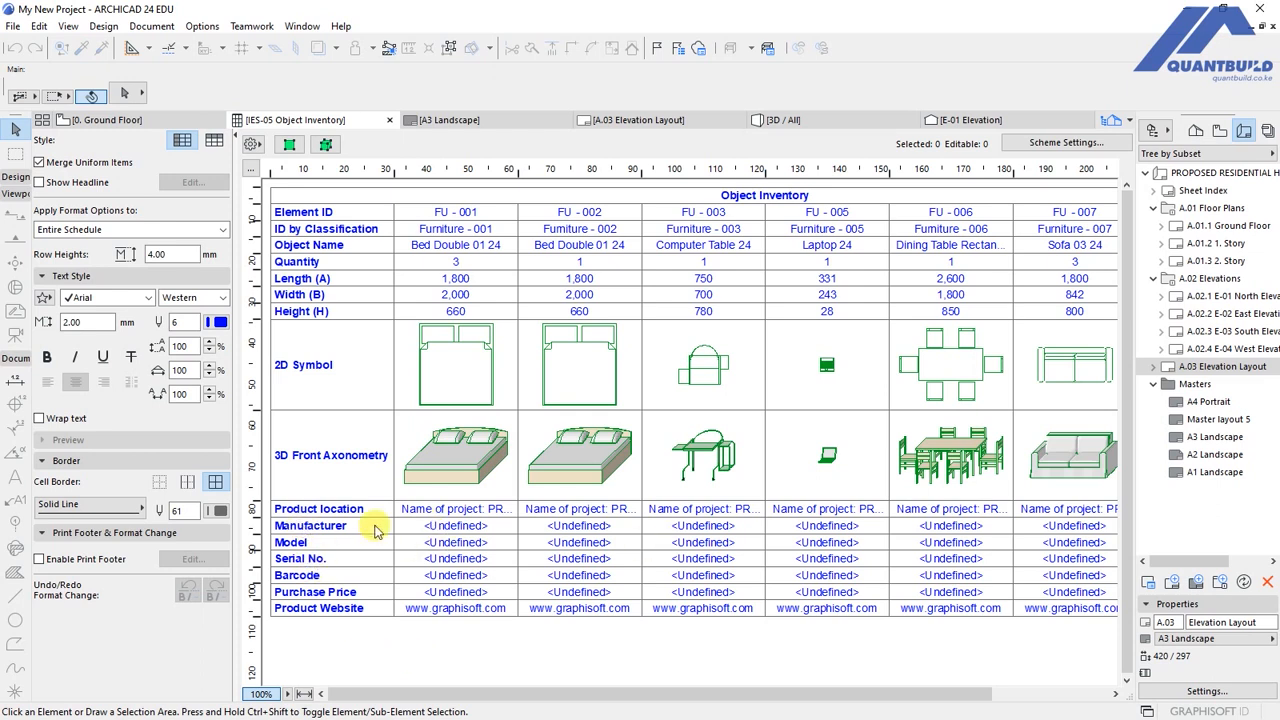
{"action": "mouse_move", "coordinate": [410, 570]}
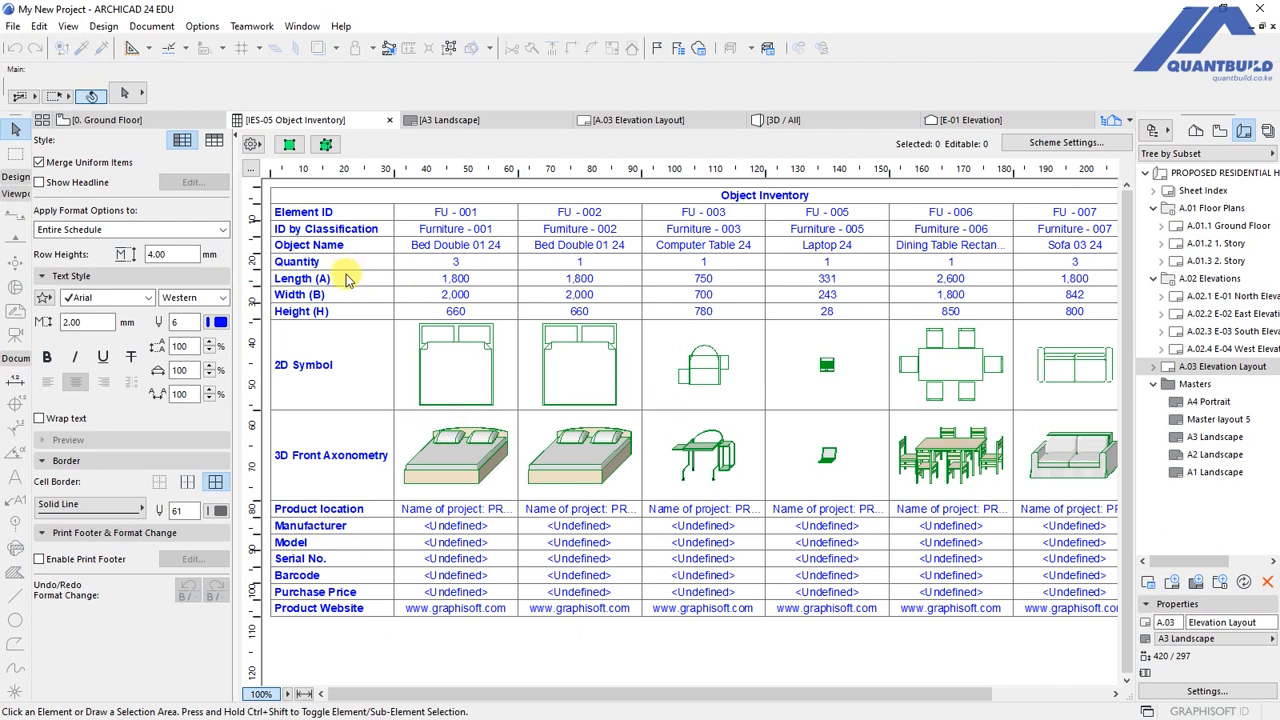
{"action": "mouse_move", "coordinate": [360, 308]}
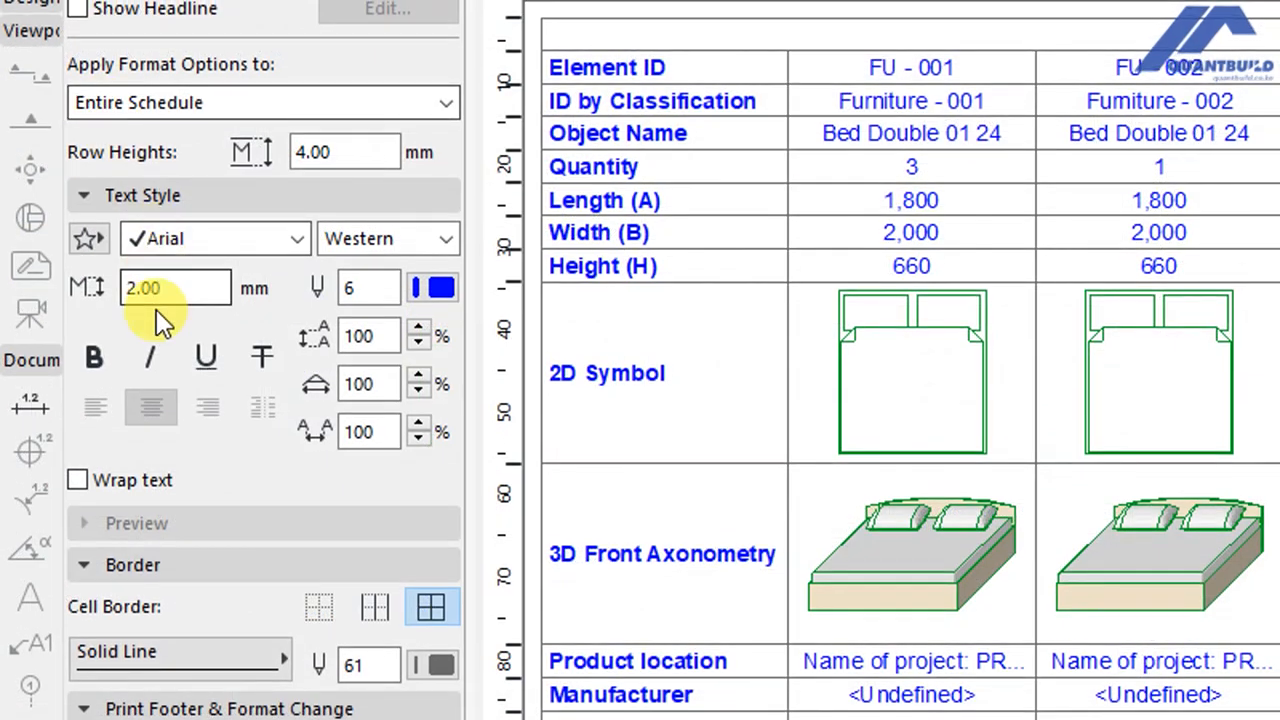
{"action": "mouse_move", "coordinate": [200, 240]}
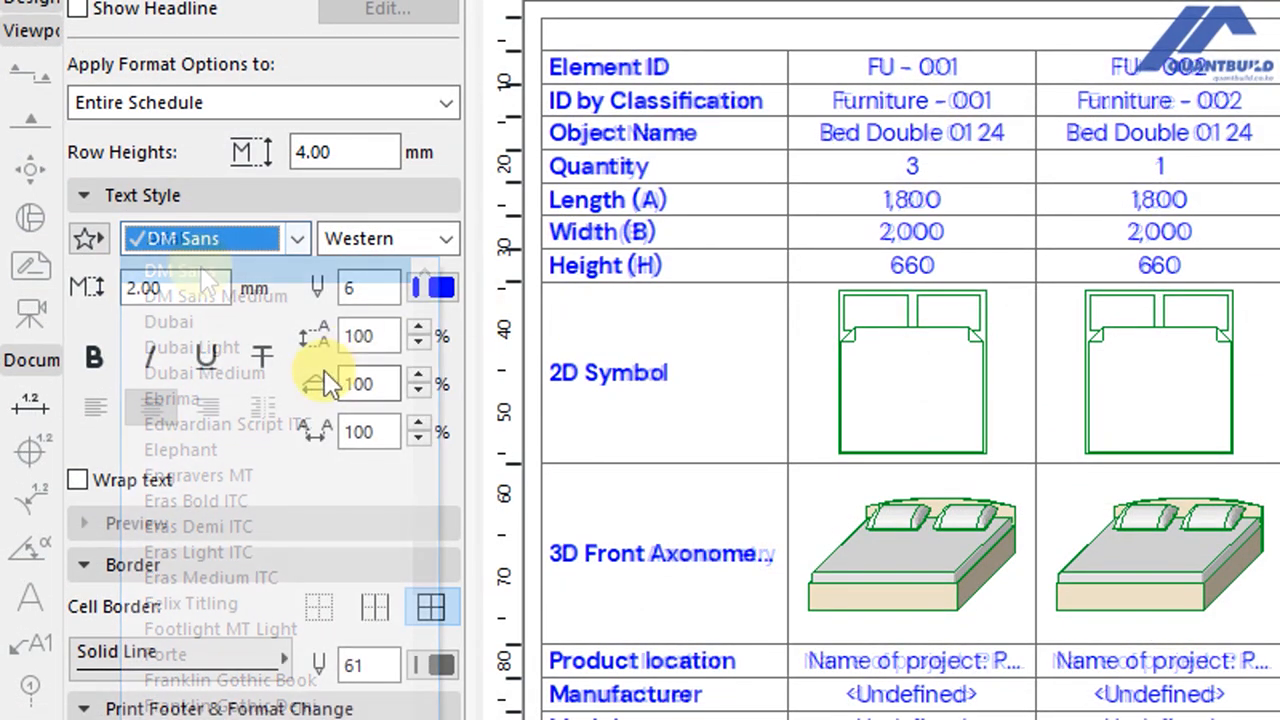
Apply DM Sans with text pen 1 to the entire schedule's text style.
{"action": "left_click", "coordinate": [190, 238]}
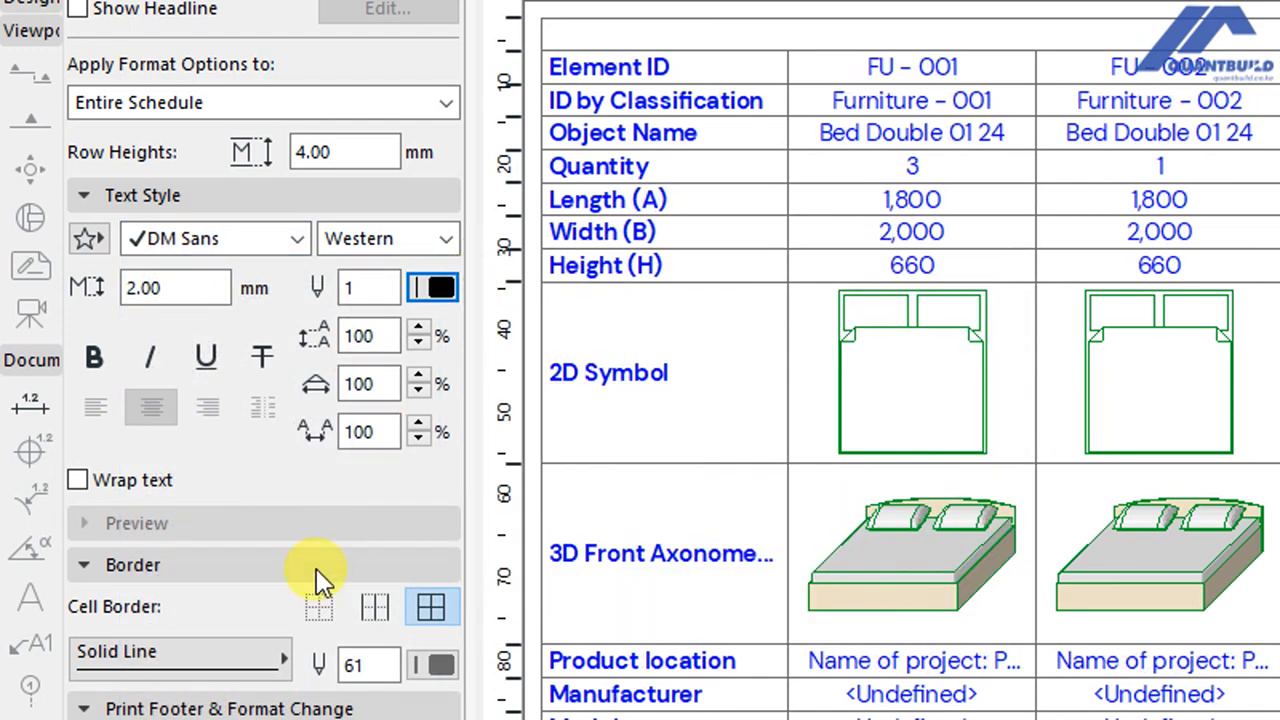
{"action": "scroll", "scroll_direction": "down", "scroll_amount": 3}
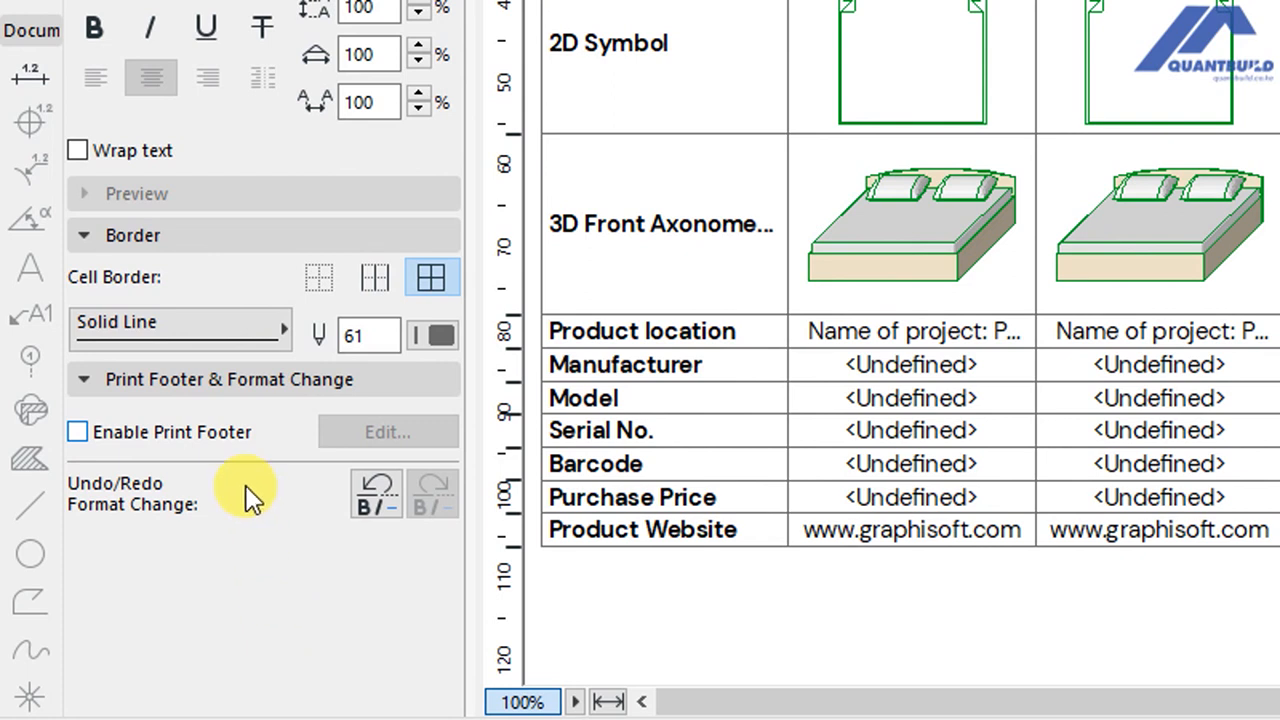
{"action": "left_click", "coordinate": [180, 328]}
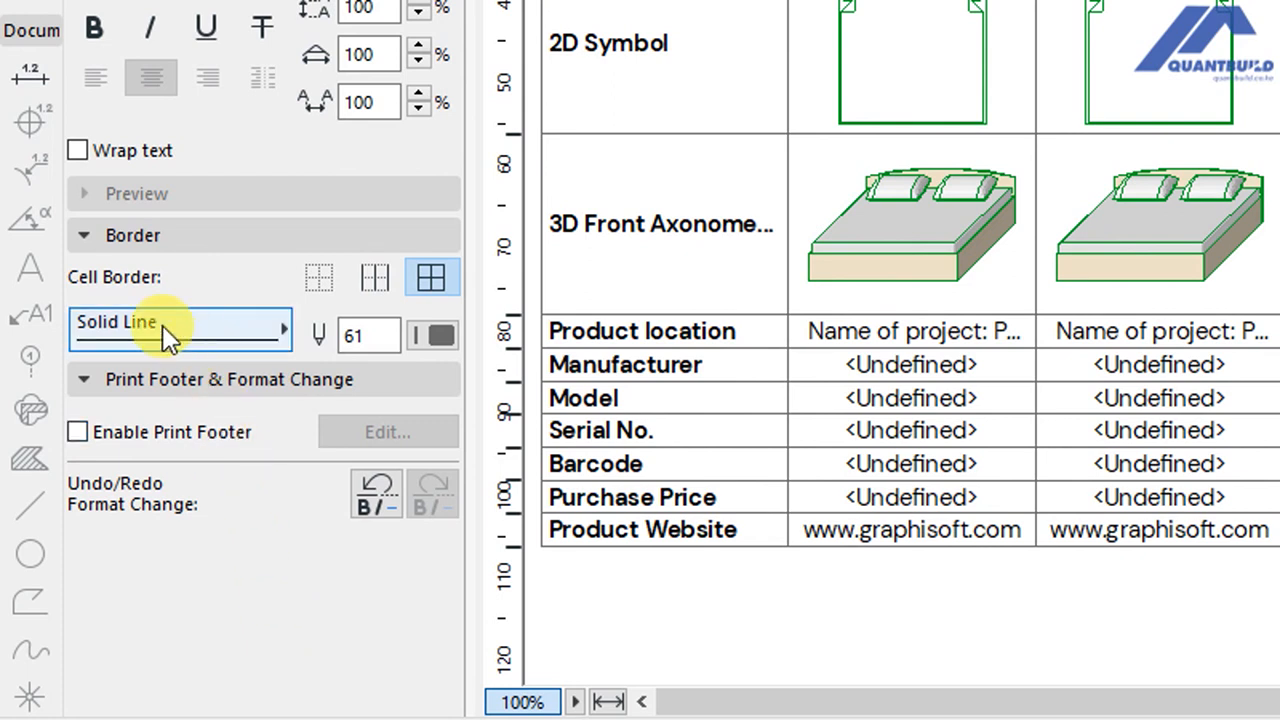
{"action": "left_click", "coordinate": [432, 336]}
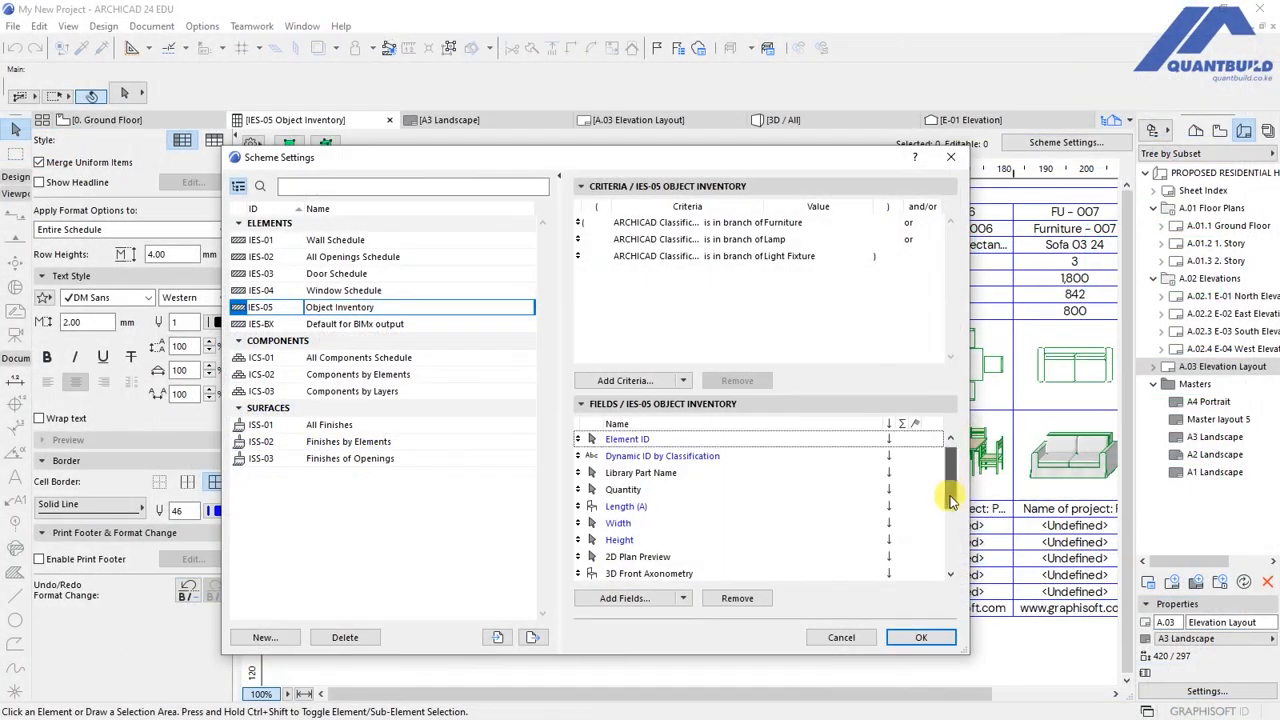
Remove Serial No, Barcode and Purchase Price from the Fields list and confirm.
{"action": "scroll", "scroll_direction": "down", "scroll_amount": 3}
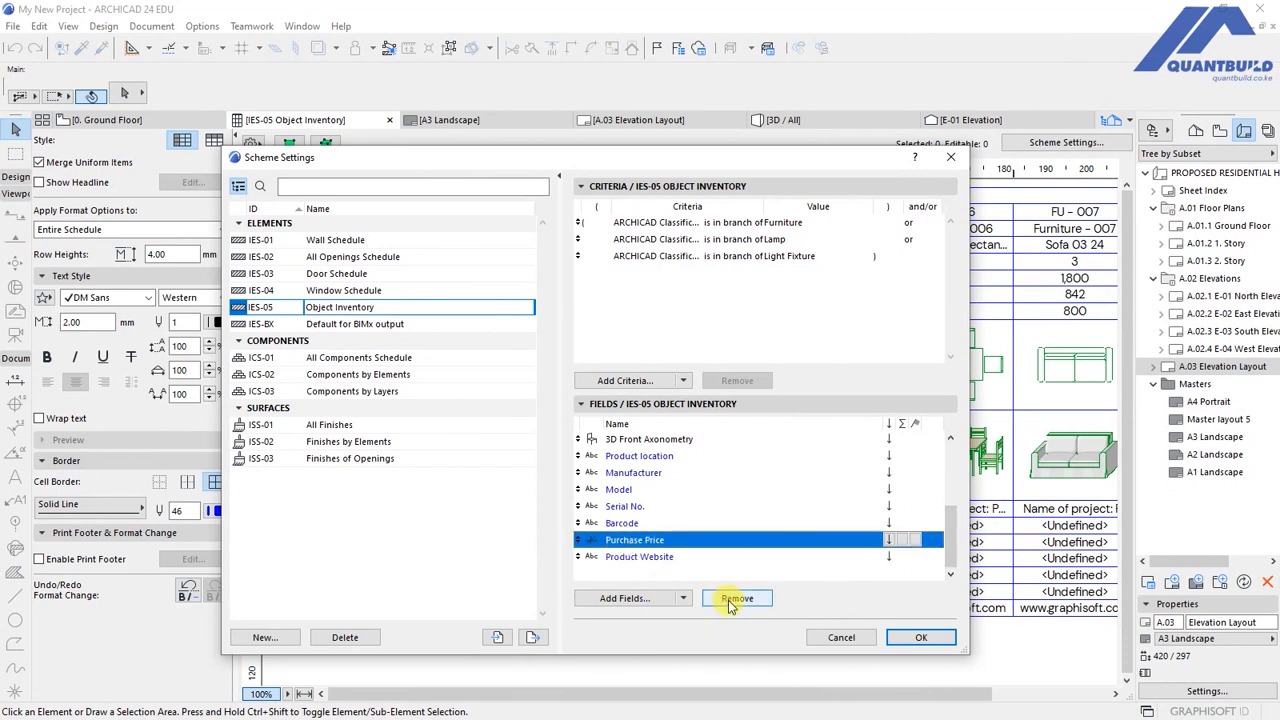
{"action": "left_click", "coordinate": [736, 598]}
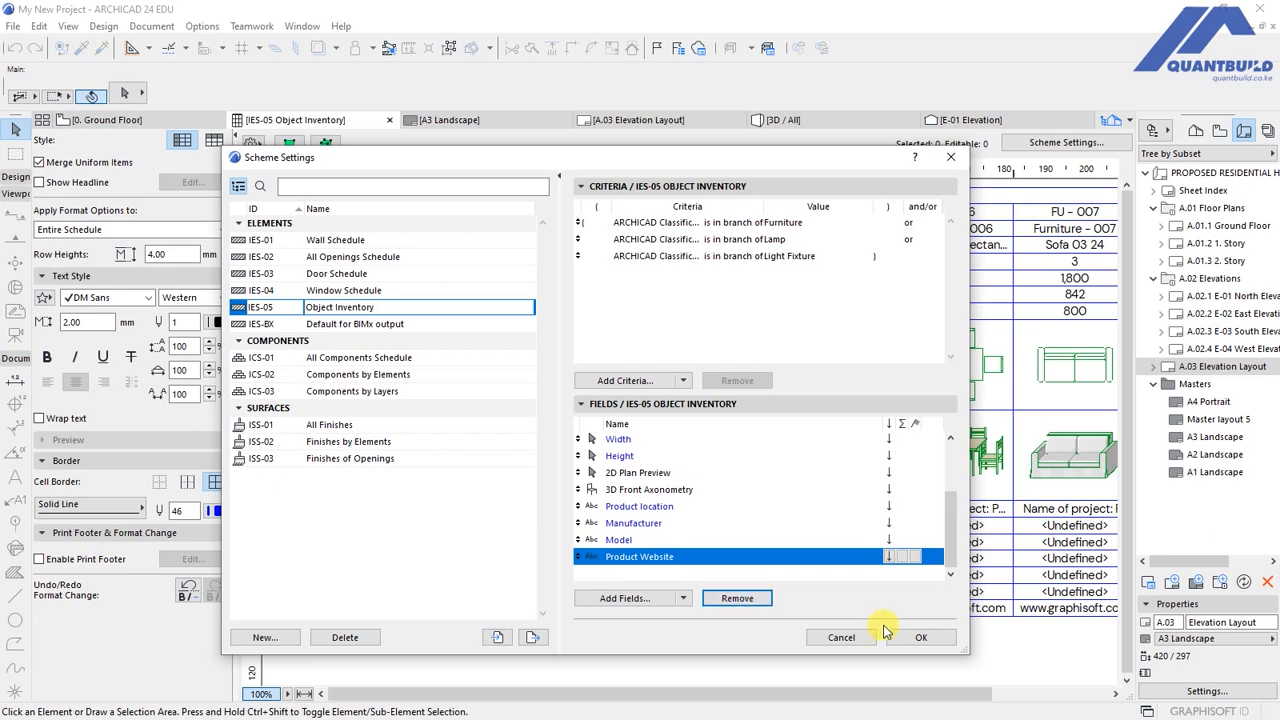
{"action": "left_click", "coordinate": [920, 636]}
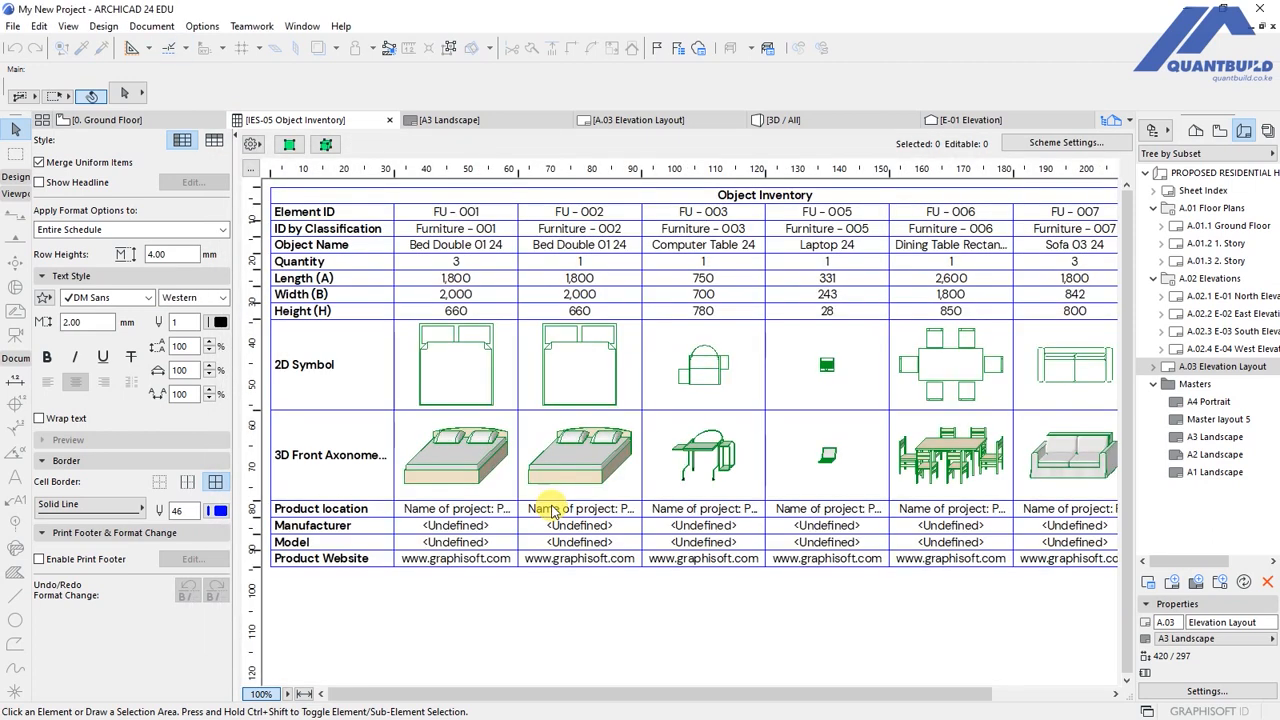
{"action": "mouse_move", "coordinate": [332, 596]}
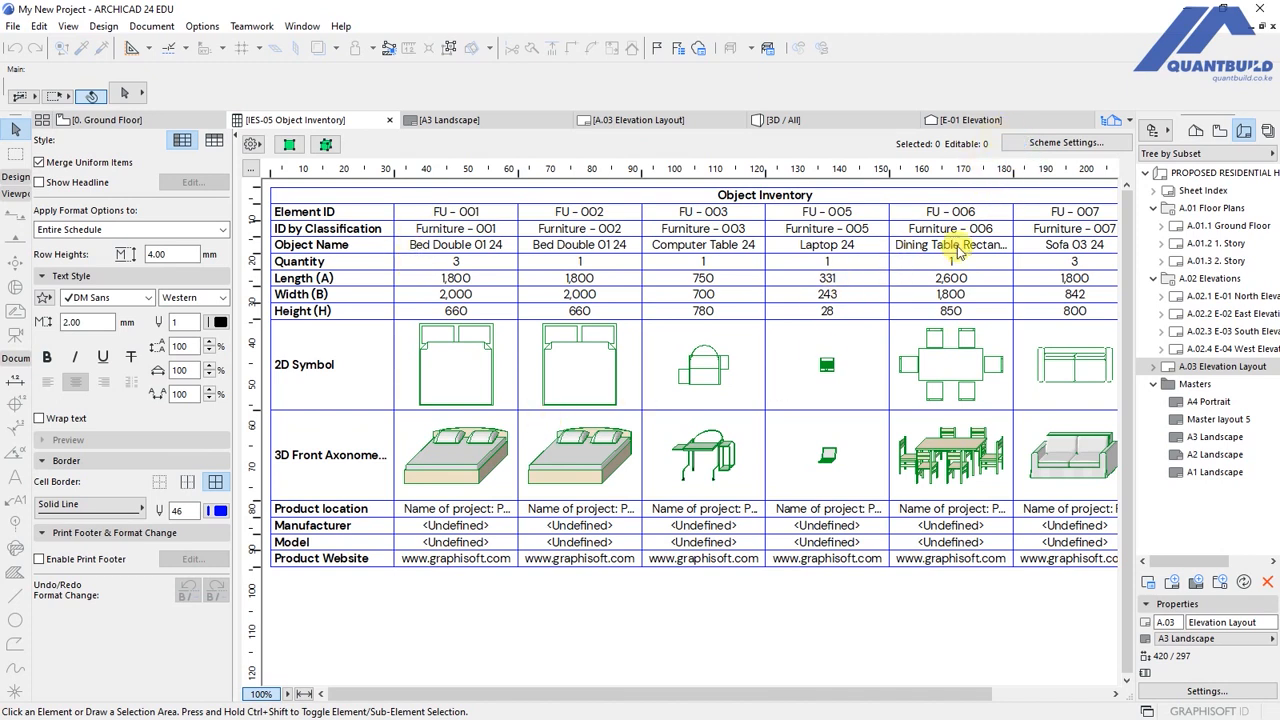
In Scheme Settings remove Product location and Manufacturer so the schedule ends with Model and Product Website.
{"action": "left_click", "coordinate": [1064, 142]}
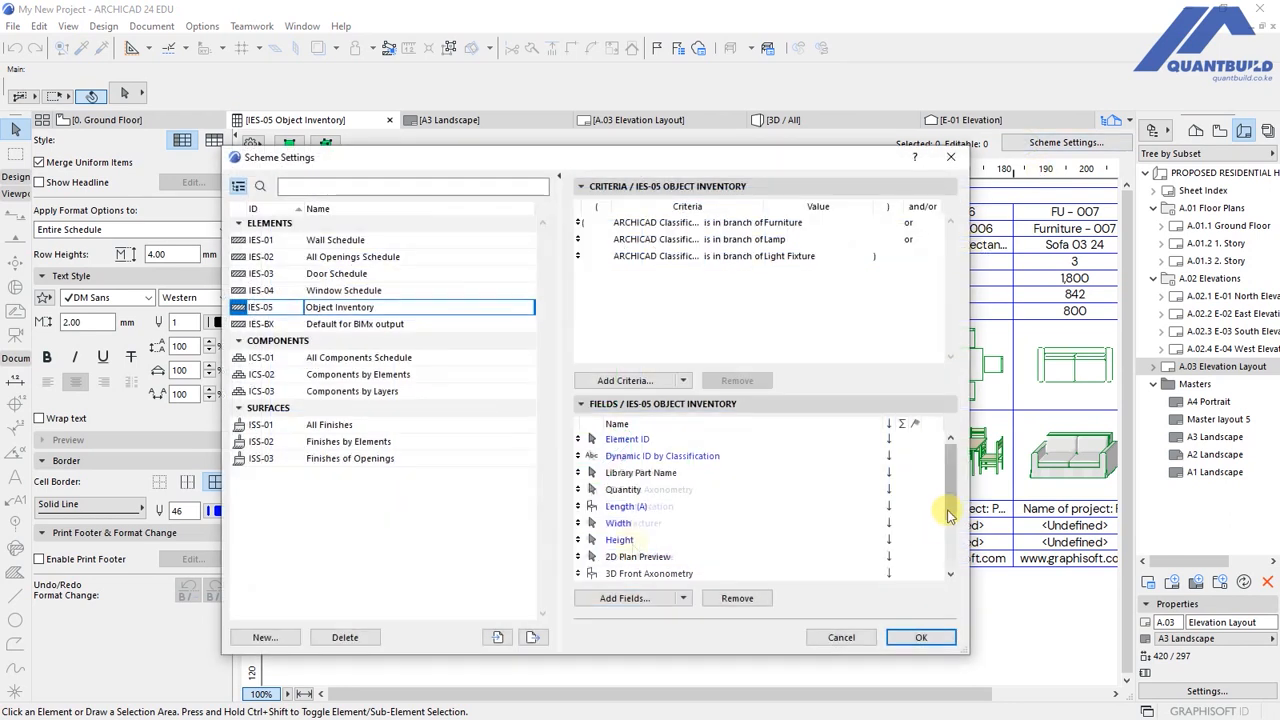
{"action": "scroll", "scroll_direction": "down", "scroll_amount": 3}
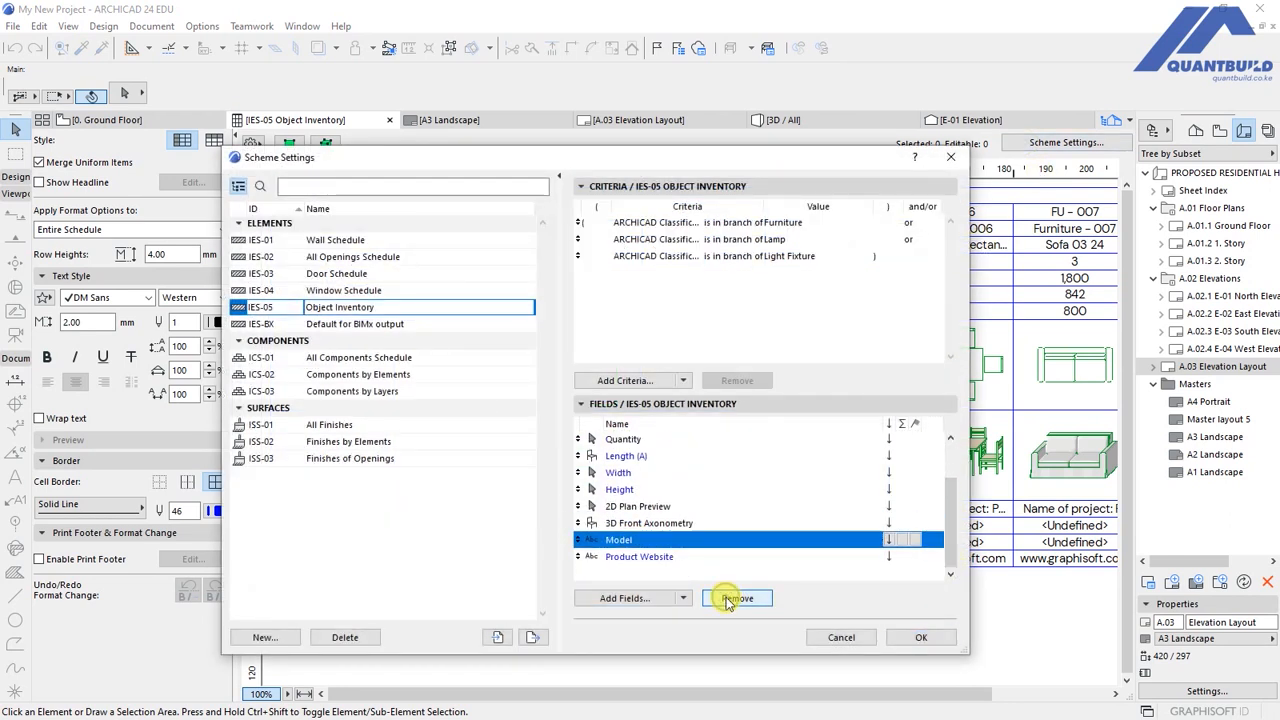
{"action": "left_click", "coordinate": [920, 636]}
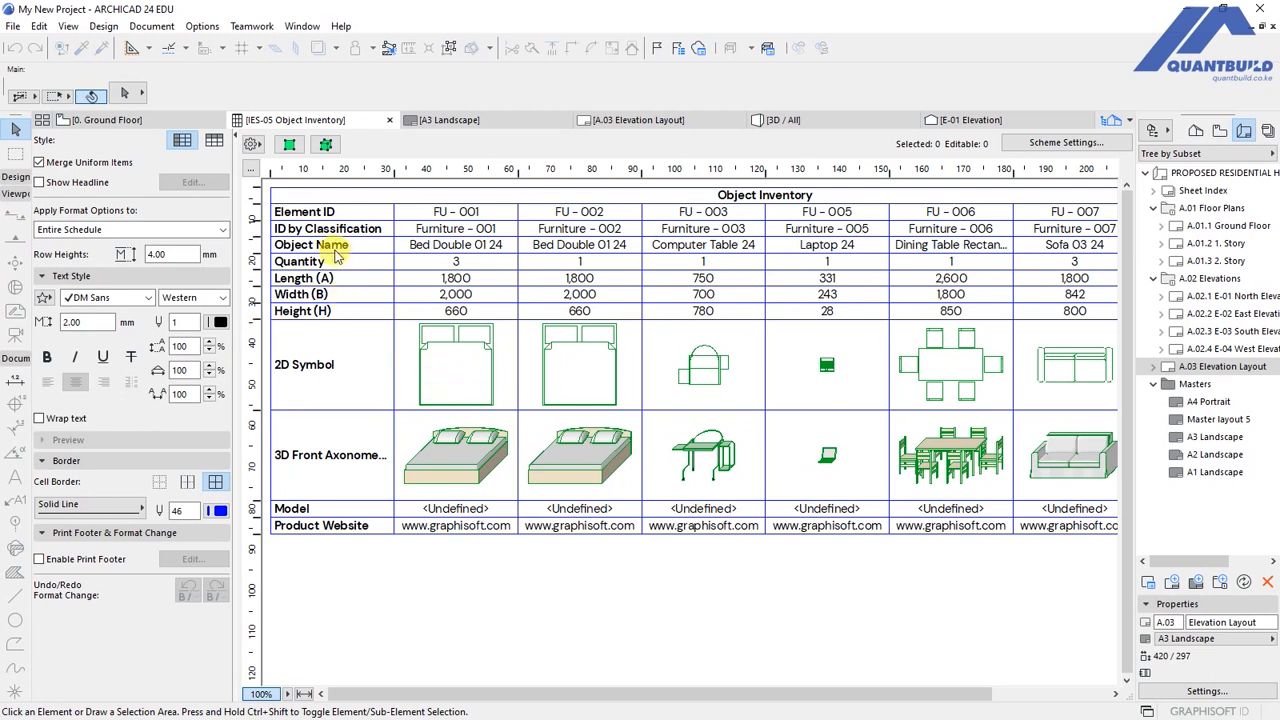
Start Save As for the schedule and choose PDF as the output format.
{"action": "left_click", "coordinate": [12, 26]}
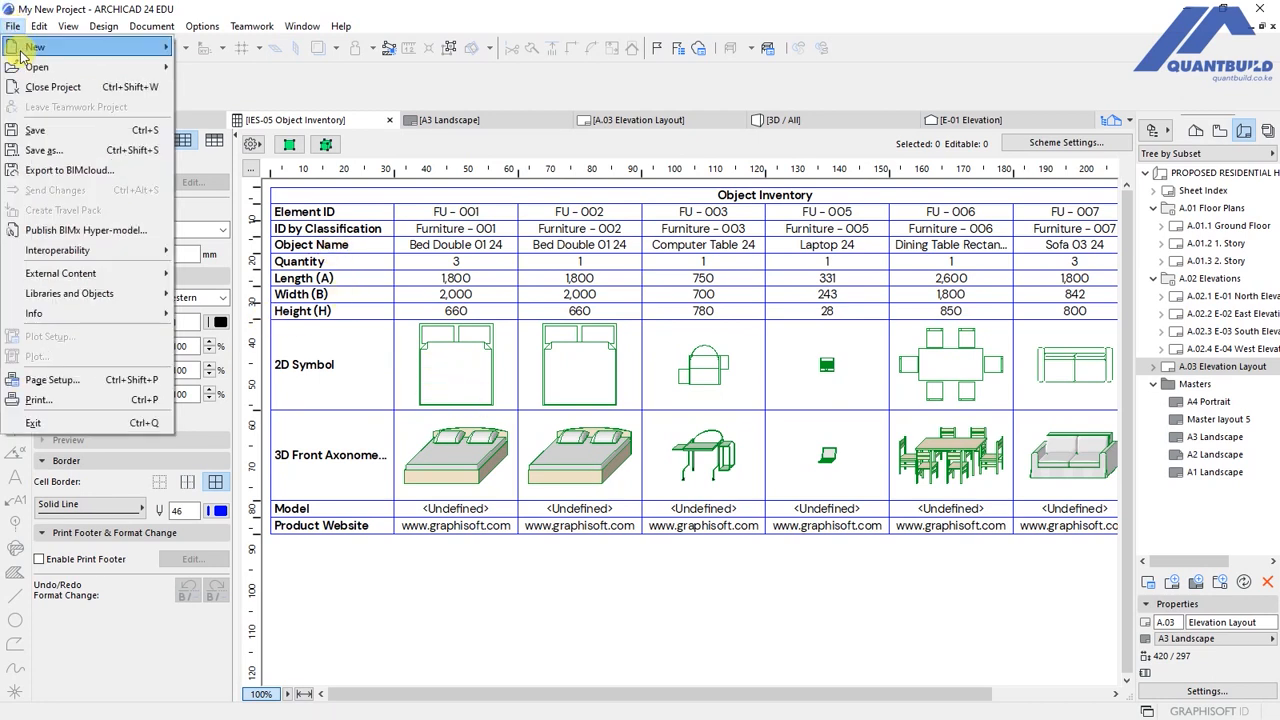
{"action": "mouse_move", "coordinate": [44, 150]}
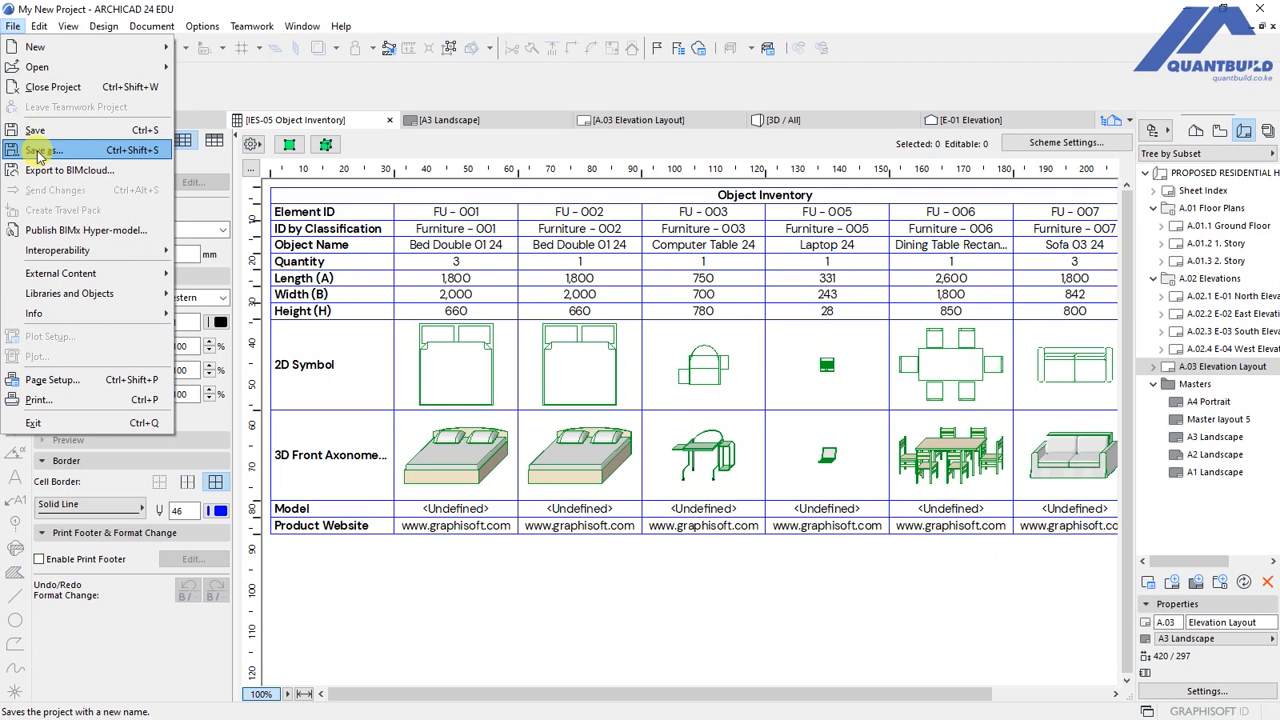
{"action": "left_click", "coordinate": [44, 150]}
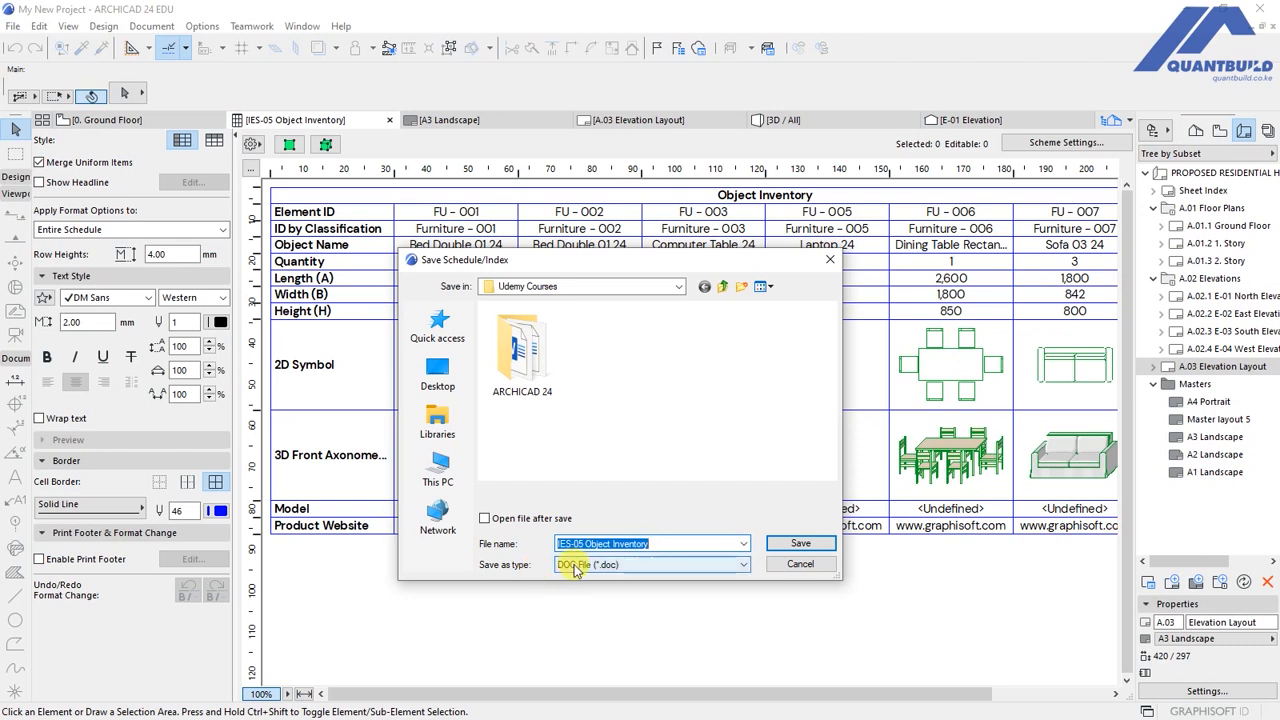
{"action": "left_click", "coordinate": [650, 564]}
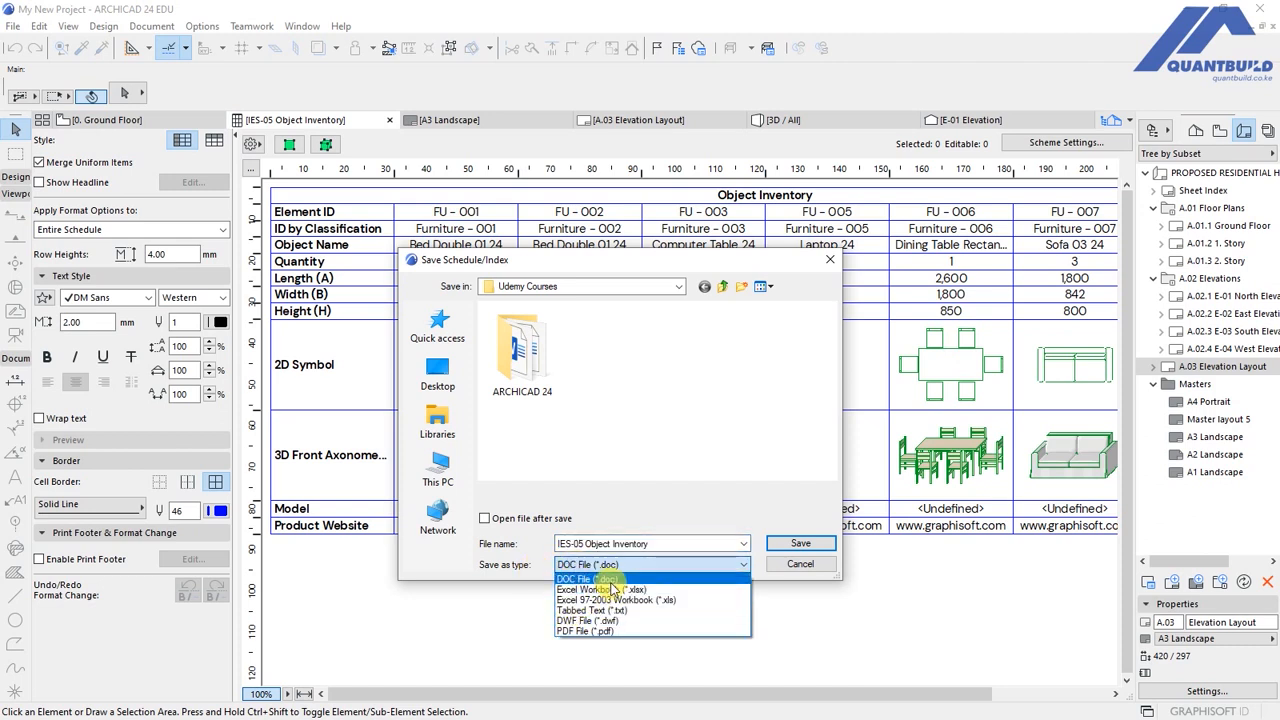
{"action": "left_click", "coordinate": [588, 632]}
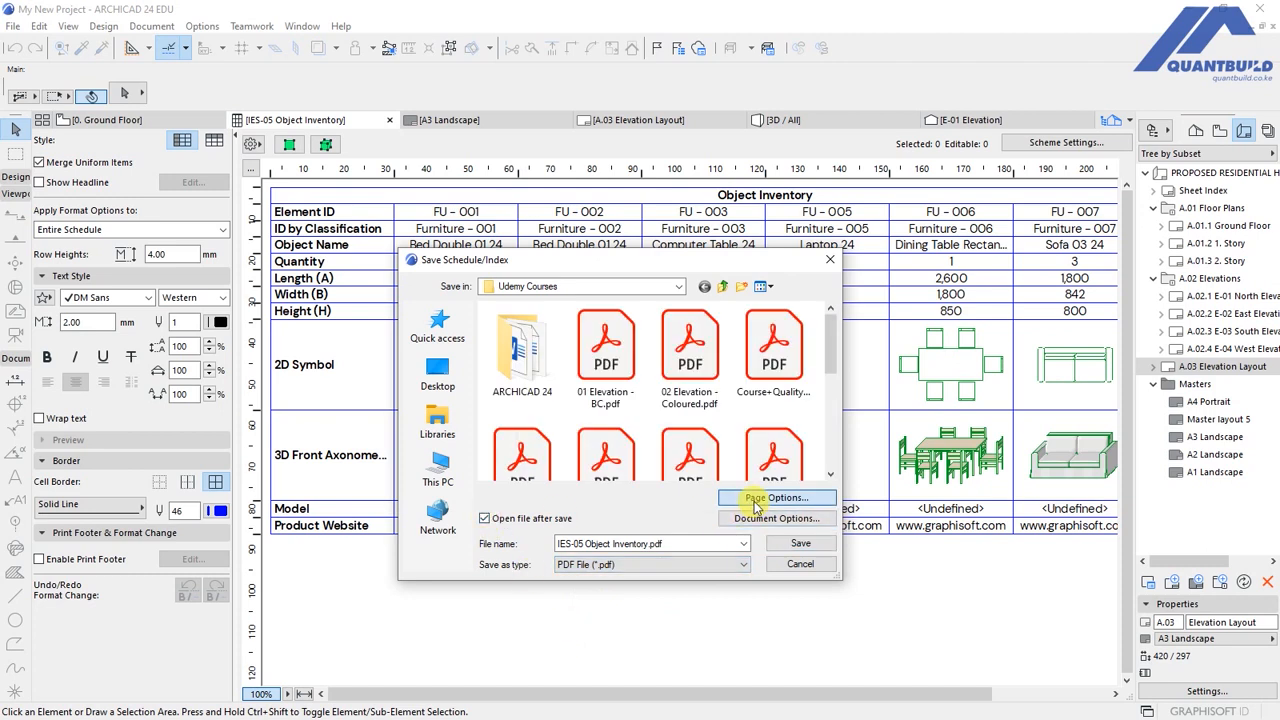
Set A4 landscape page and document options, then save as IES-05 Object Inventory -02 opening in Acrobat Reader.
{"action": "left_click", "coordinate": [776, 496]}
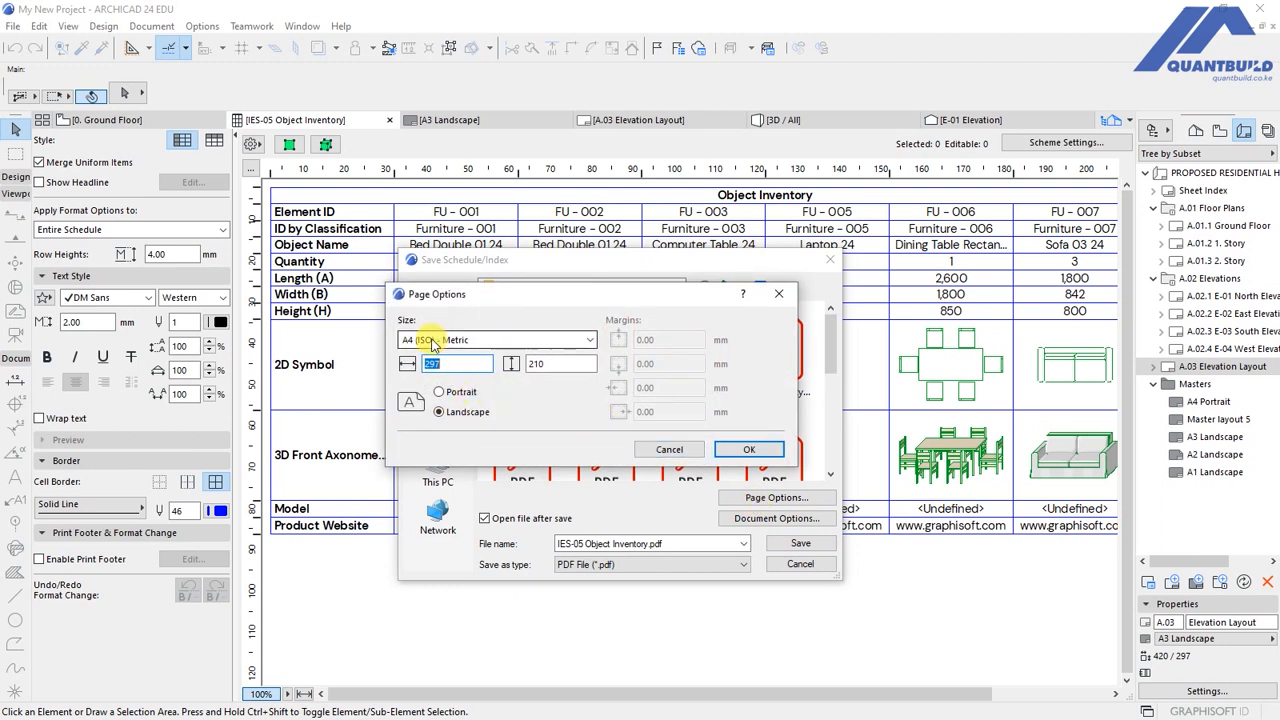
{"action": "left_click", "coordinate": [748, 448]}
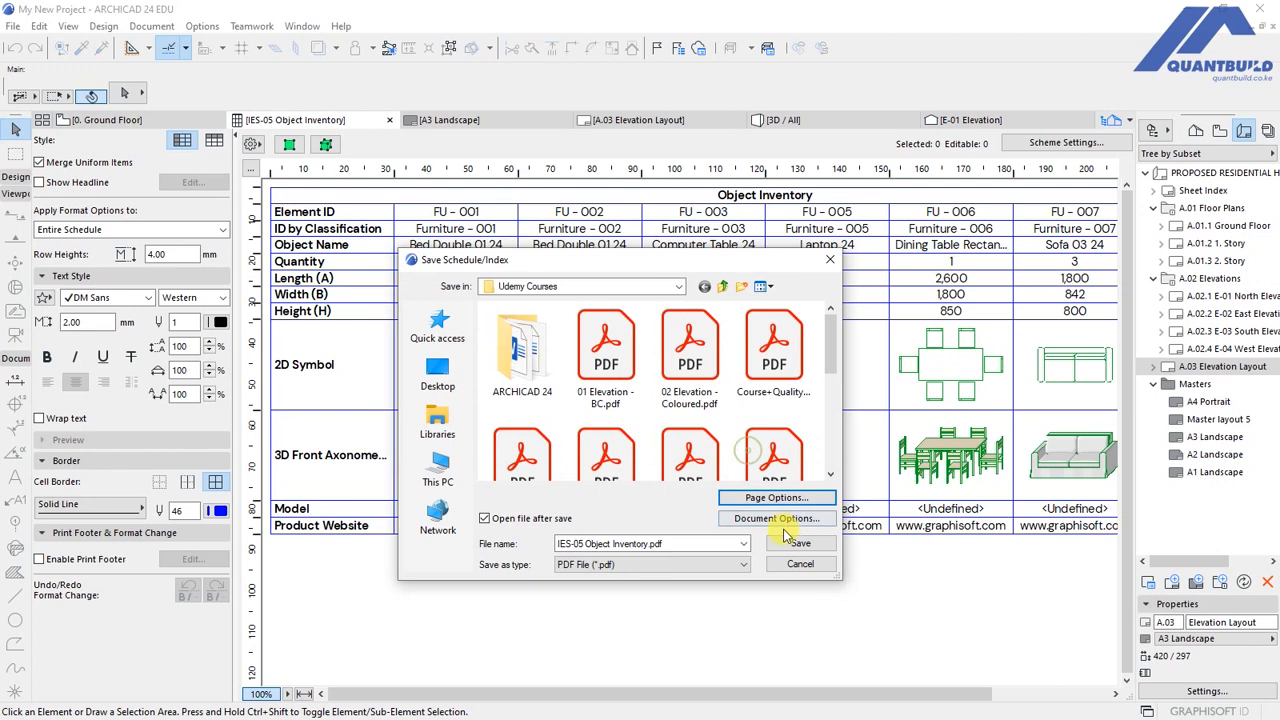
{"action": "left_click", "coordinate": [776, 518]}
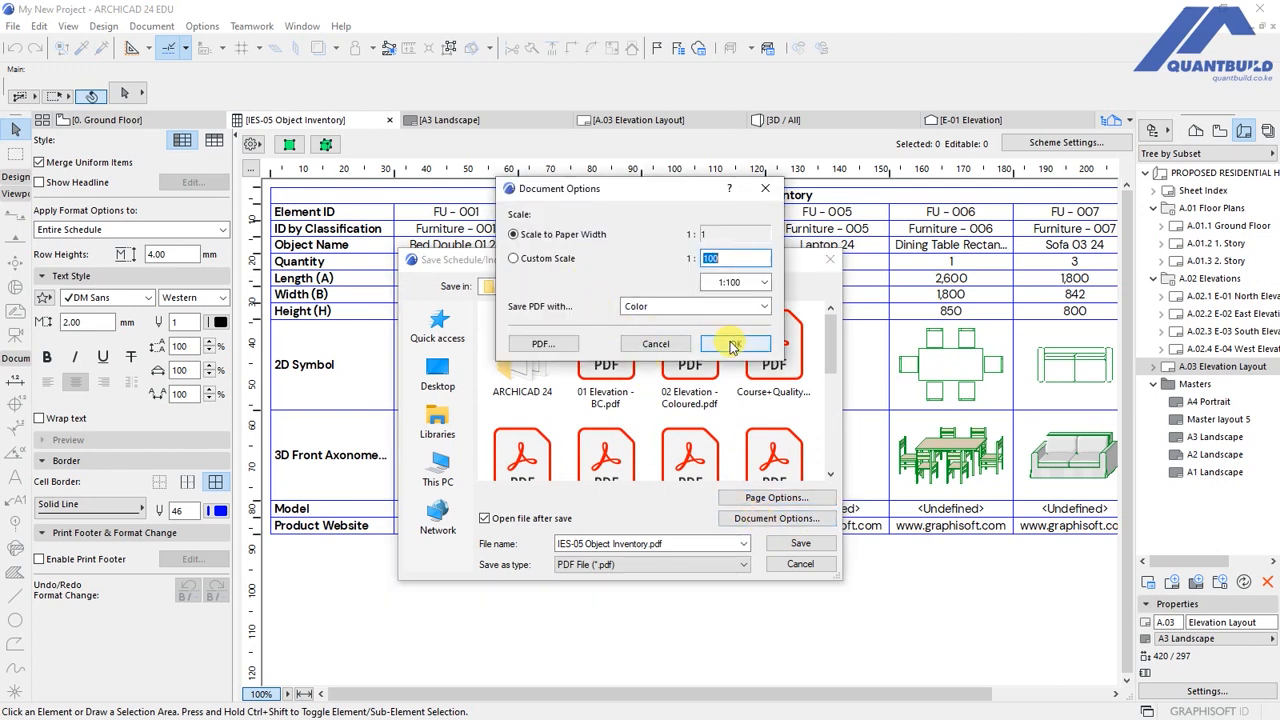
{"action": "left_click", "coordinate": [736, 344]}
{"action": "type", "text": " -02"}
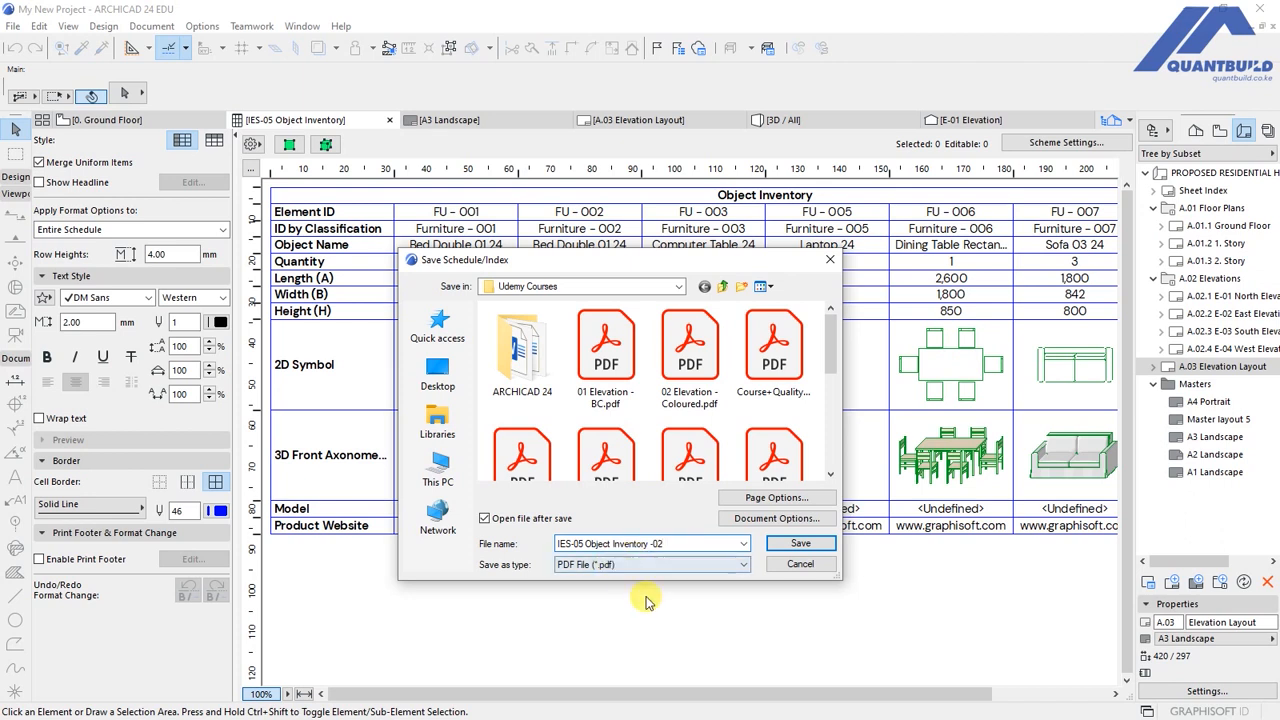
{"action": "left_click", "coordinate": [800, 544]}
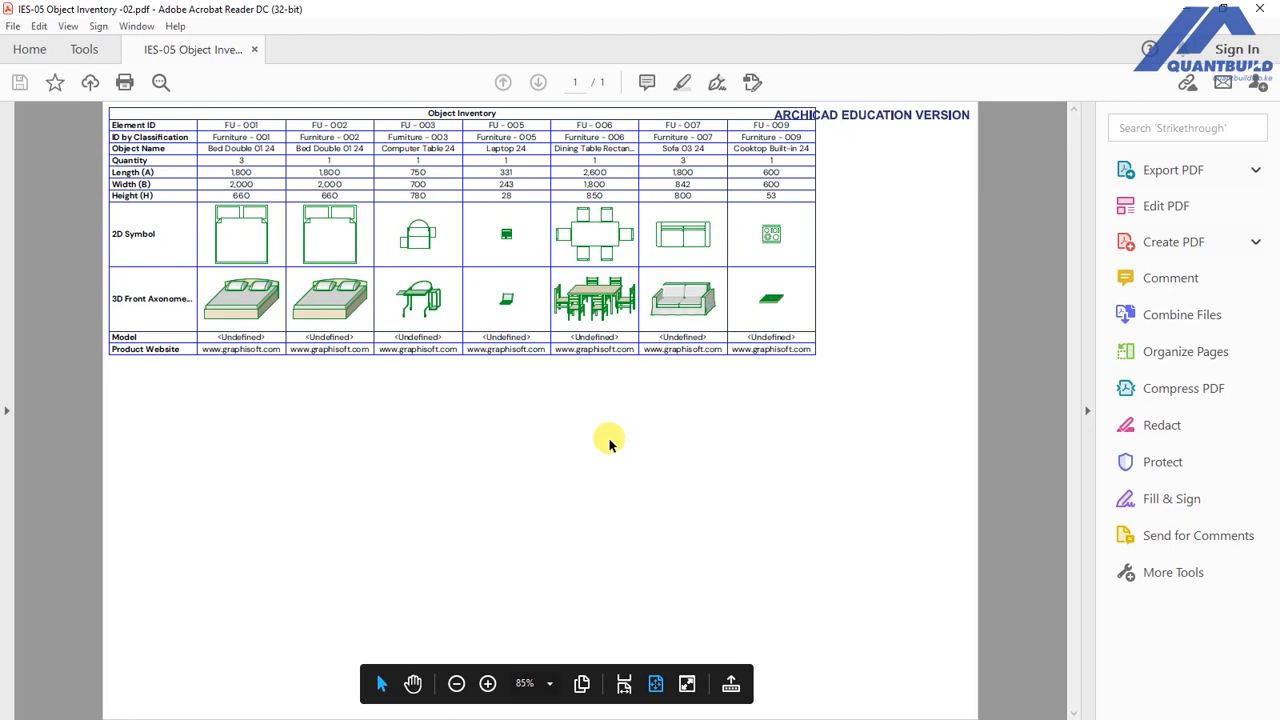
{"action": "mouse_move", "coordinate": [608, 438]}
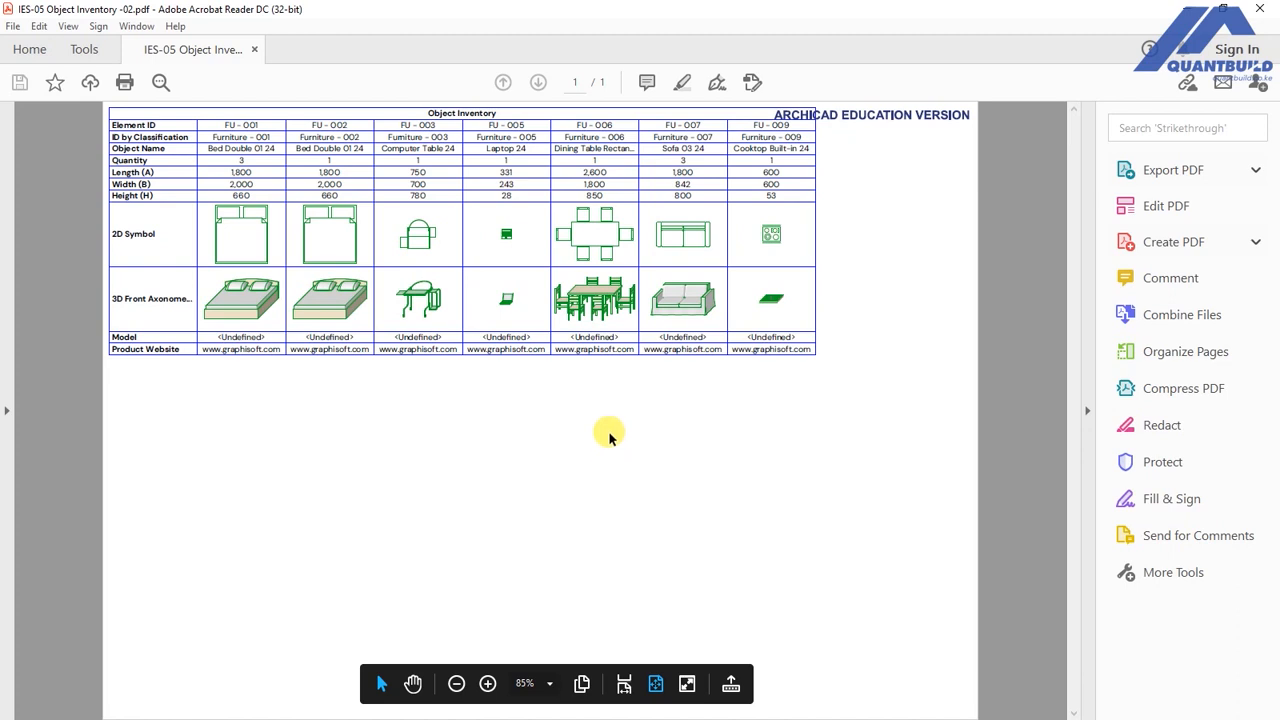
{"action": "mouse_move", "coordinate": [600, 430]}
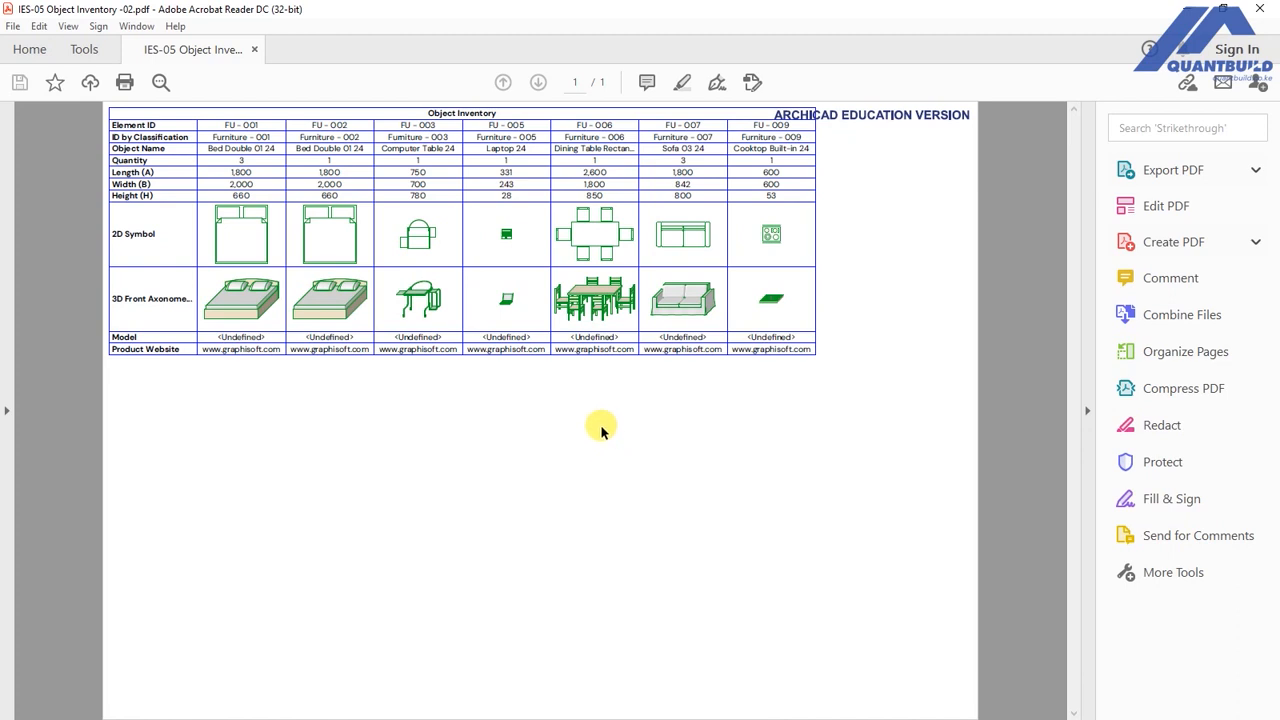